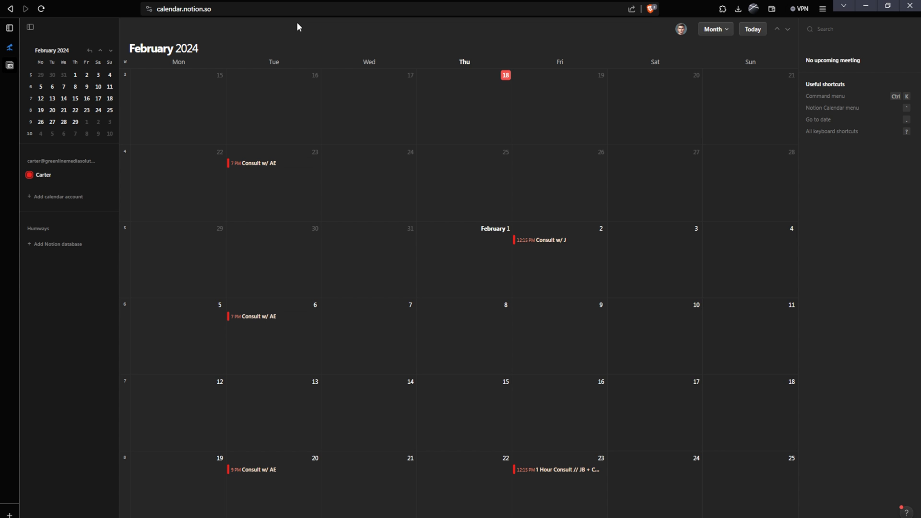
mouse_move(650, 207)
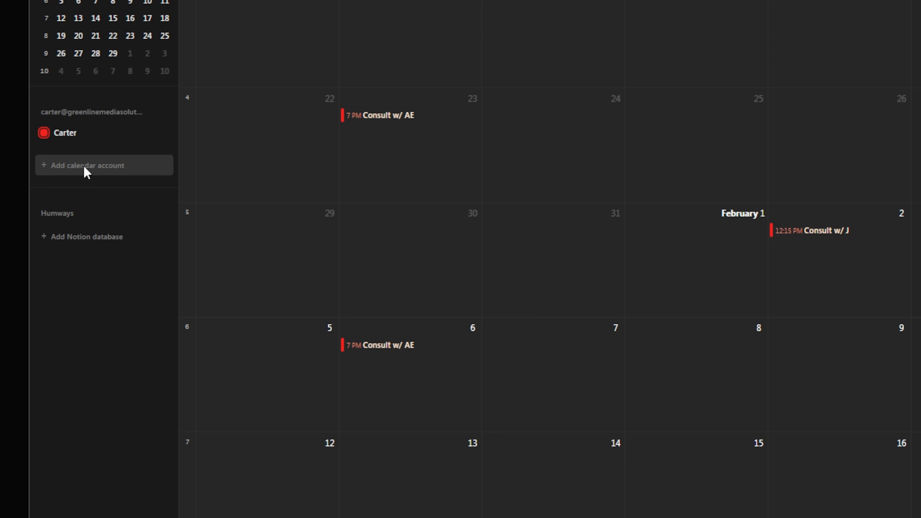
Step: Start adding another calendar account from the sidebar
left_click(91, 165)
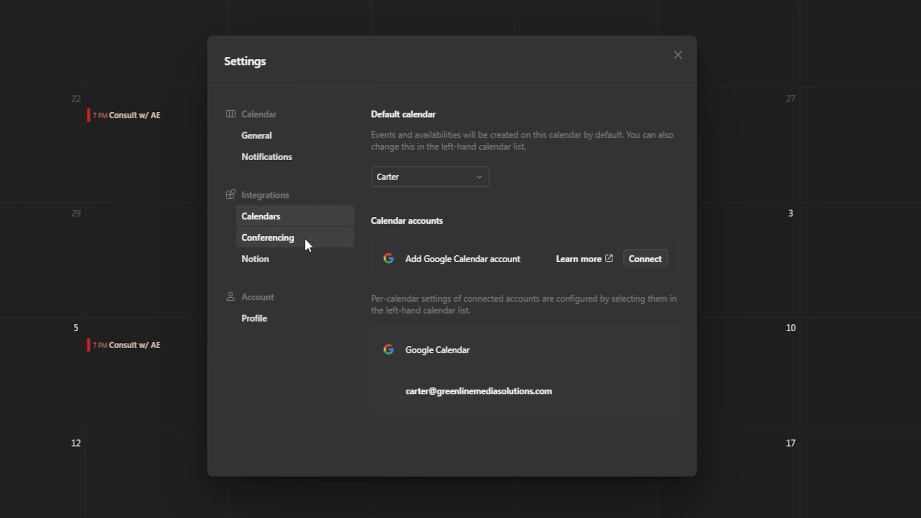
mouse_move(305, 266)
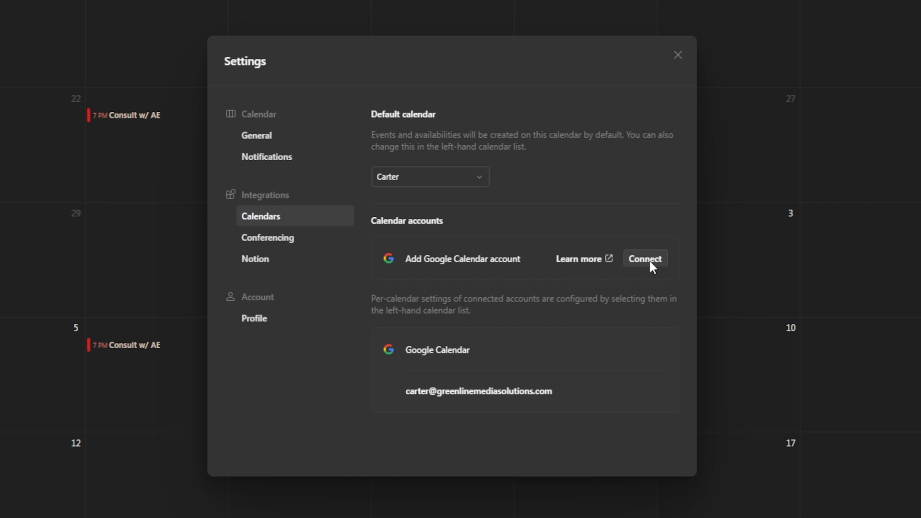
Step: Connect a Google Calendar account and proceed to the Google permissions consent screen
left_click(644, 258)
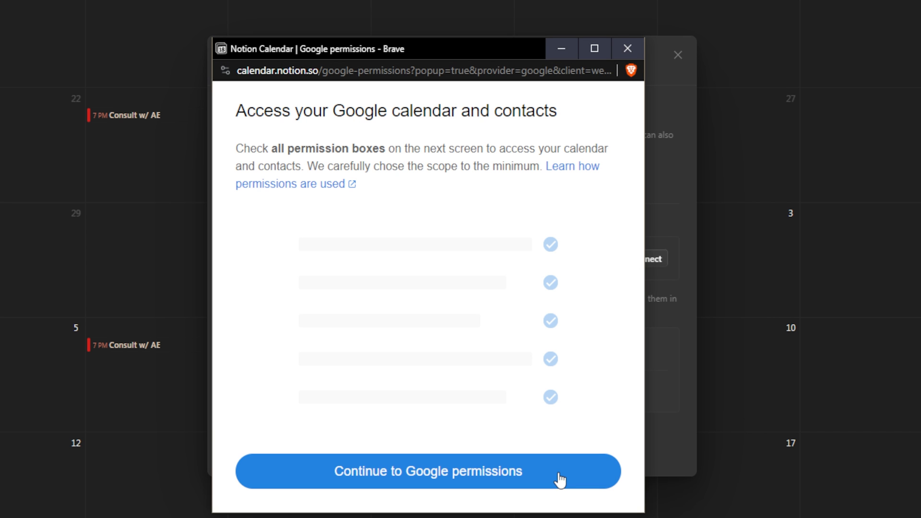
left_click(427, 471)
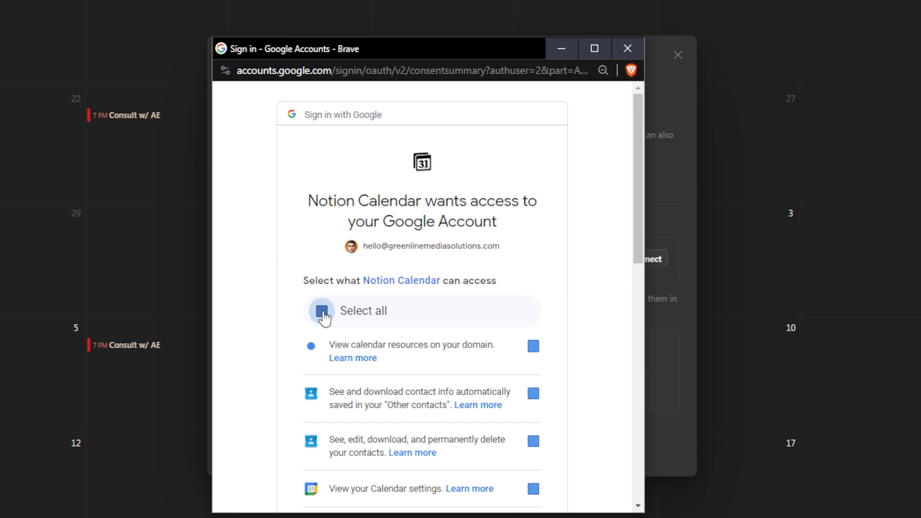
scroll("down", 3)
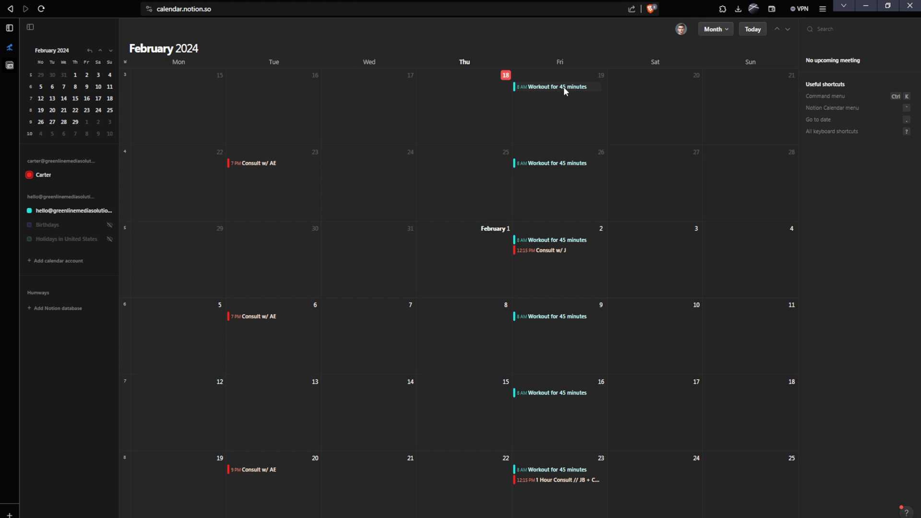
mouse_move(570, 91)
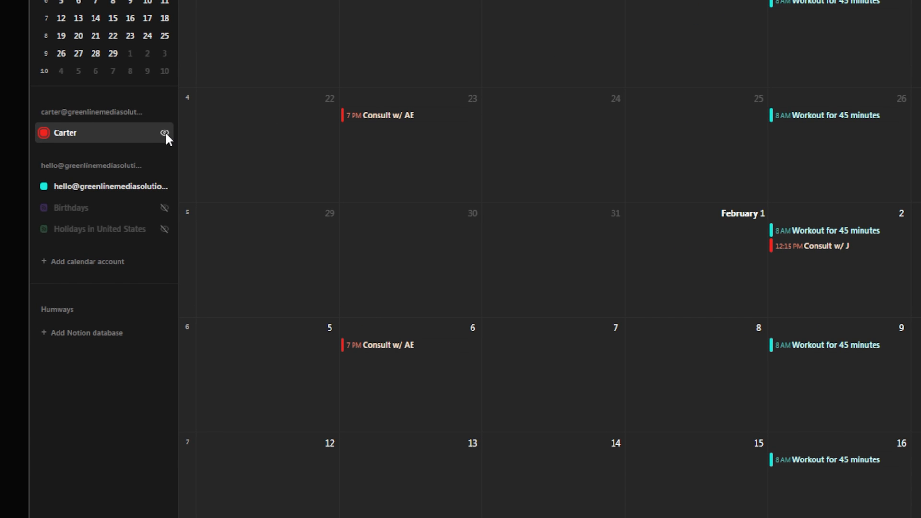
Step: Toggle the Carter calendar off and on, then hide the new account's Workout calendar events
left_click(165, 134)
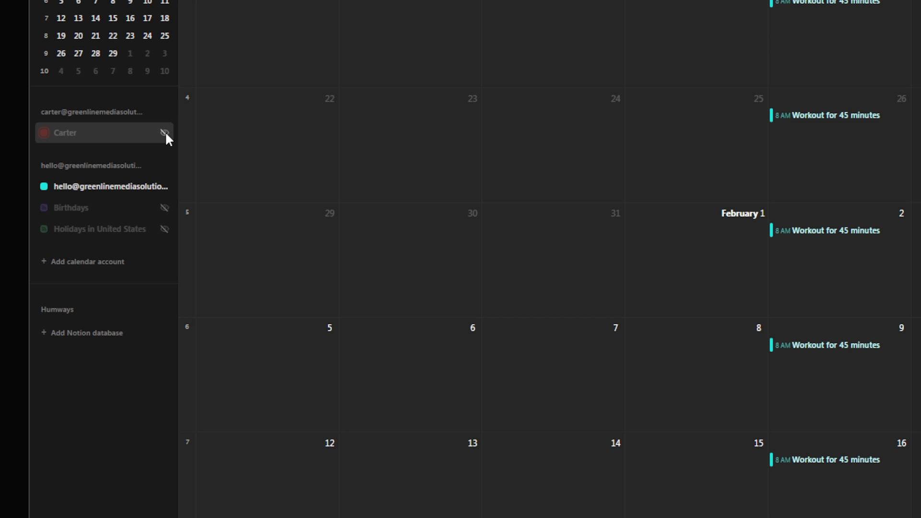
left_click(165, 133)
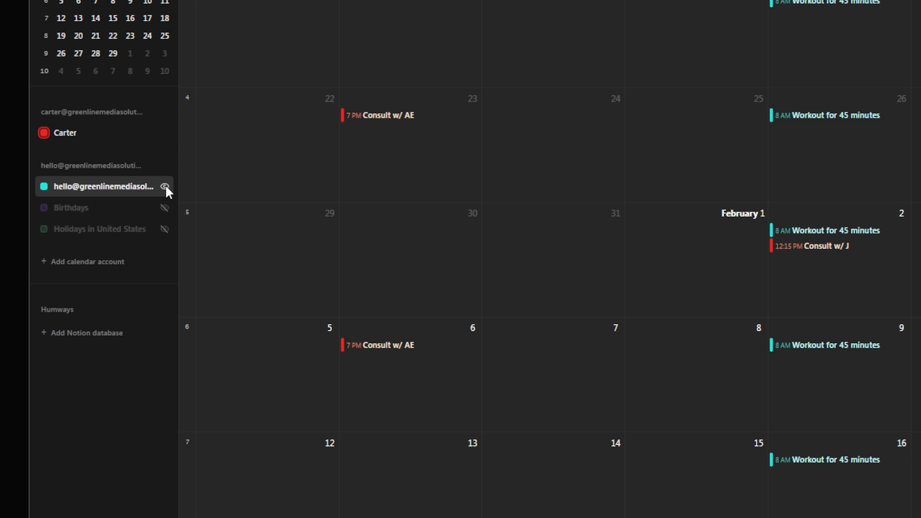
left_click(165, 187)
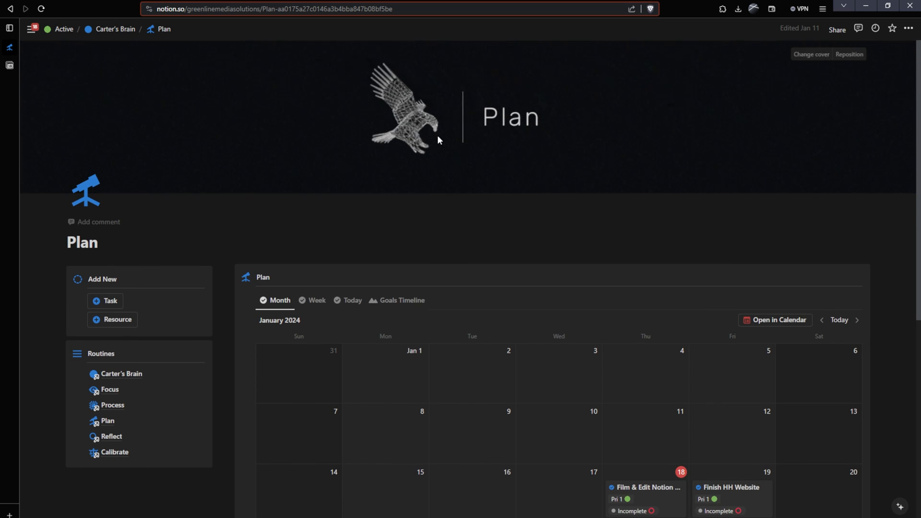
mouse_move(569, 133)
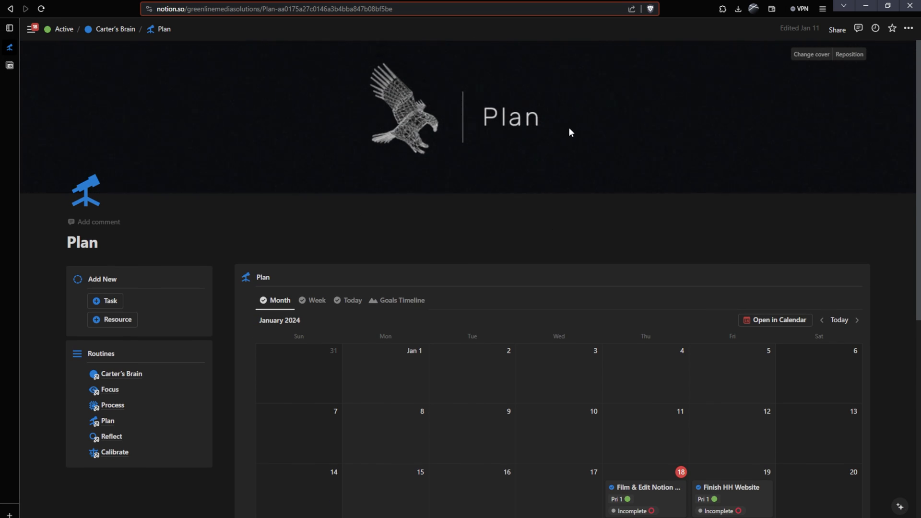
Step: Scroll the Notion Plan page down to its Month calendar view
scroll("down", 3)
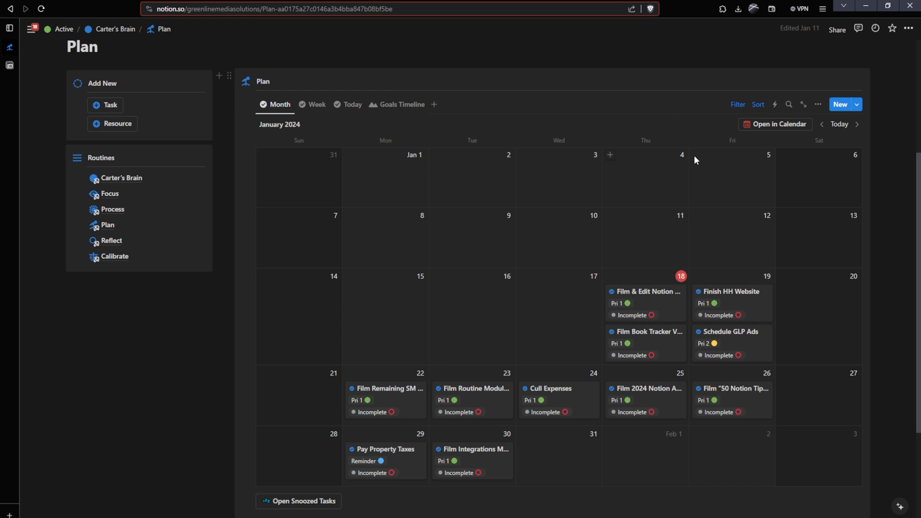
mouse_move(697, 155)
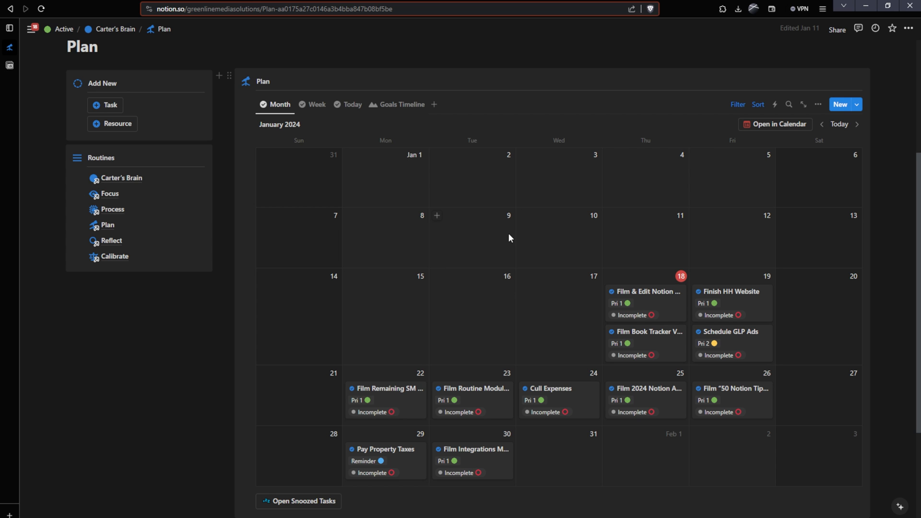
mouse_move(706, 132)
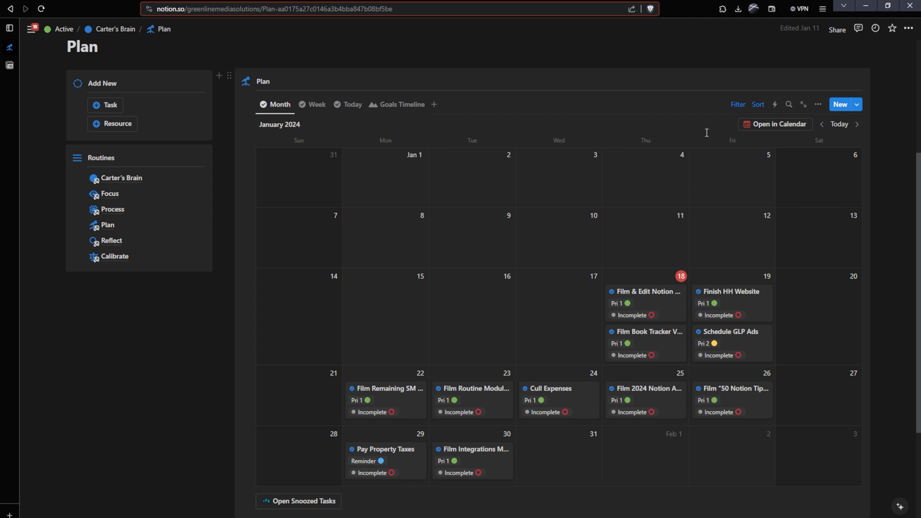
mouse_move(707, 132)
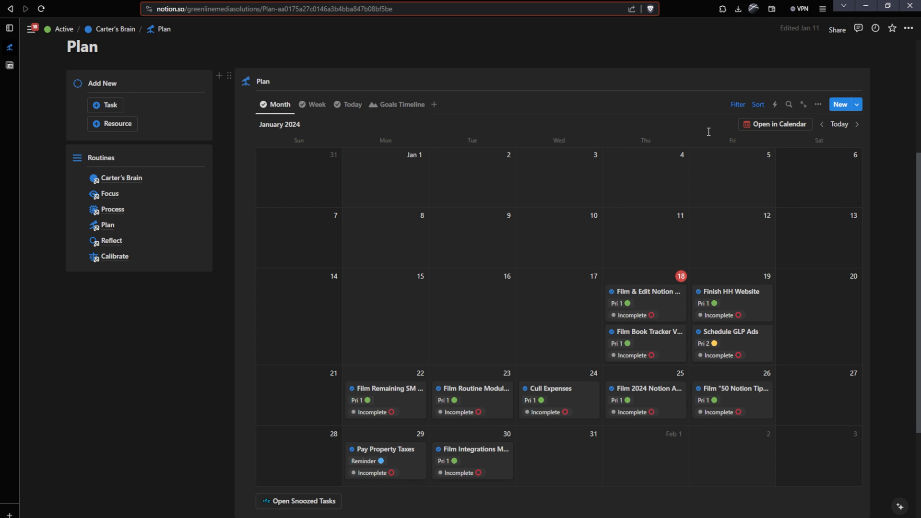
mouse_move(708, 132)
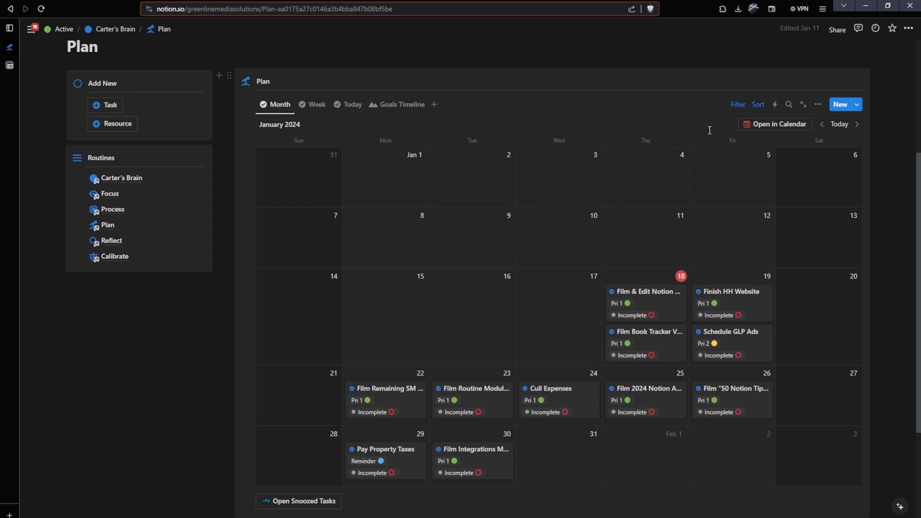
mouse_move(791, 131)
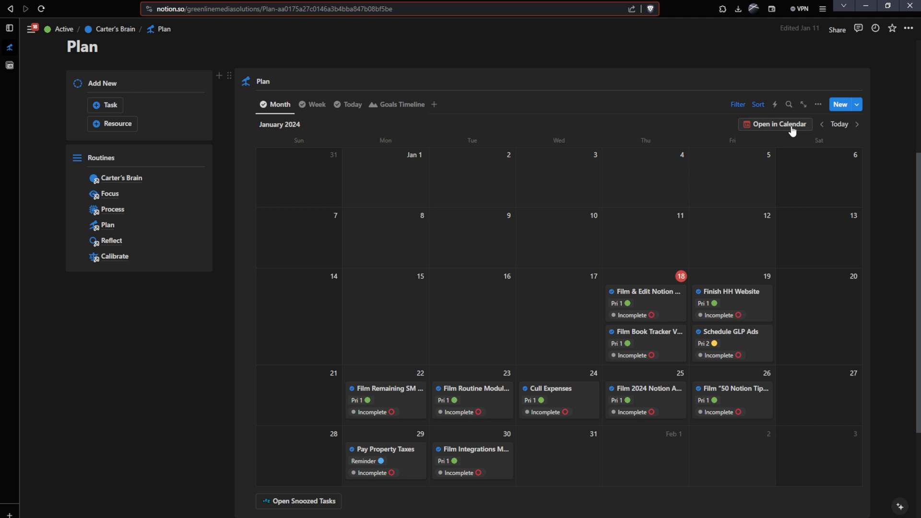
mouse_move(779, 128)
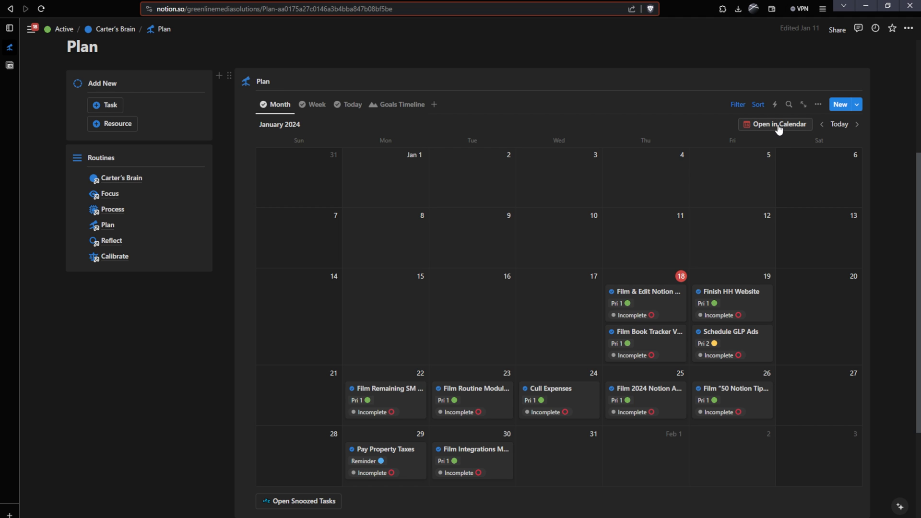
mouse_move(781, 127)
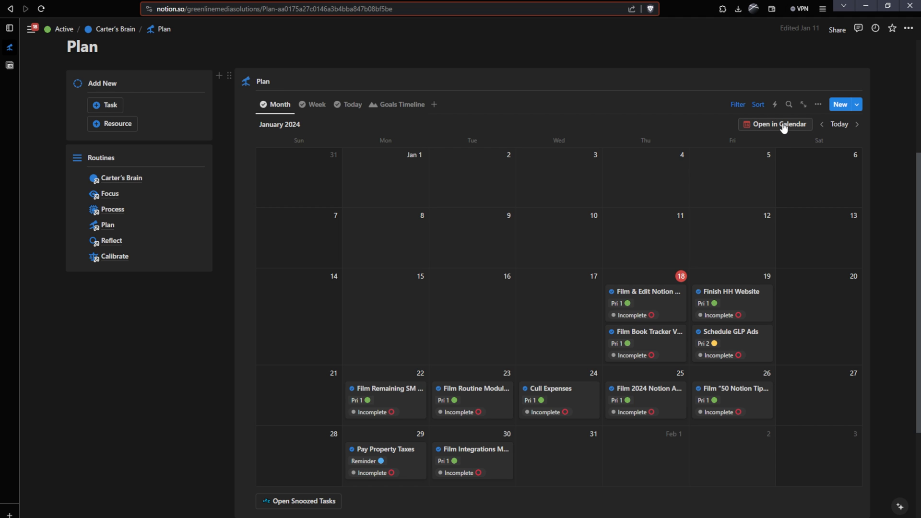
Step: Open the Notion task database in Calendar and show the Tasks events on the month view
left_click(775, 124)
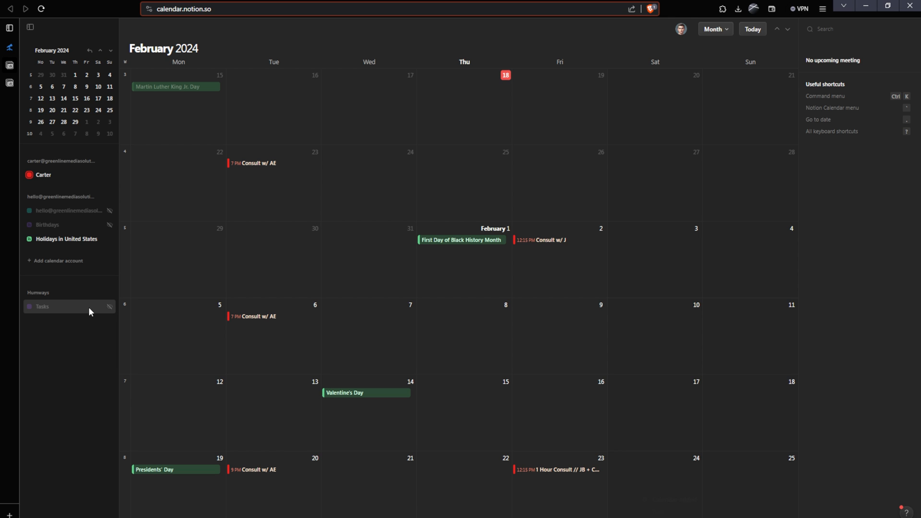
mouse_move(106, 310)
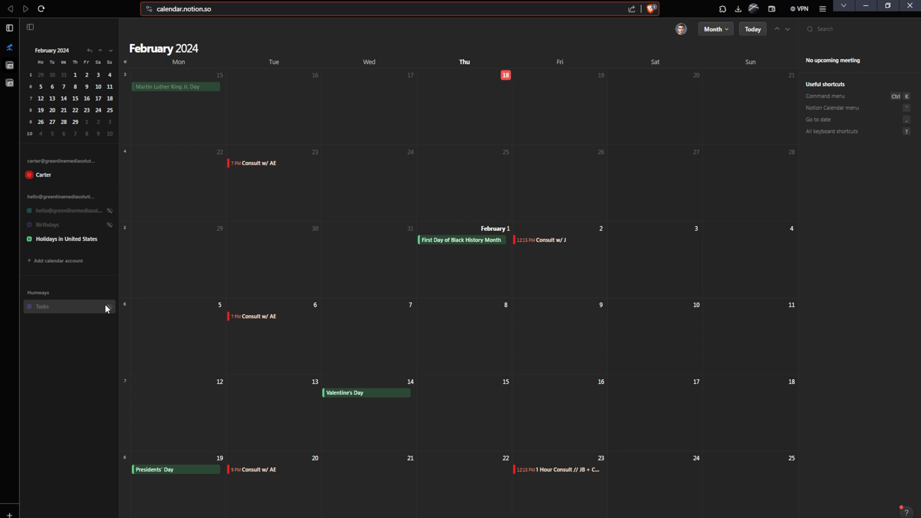
mouse_move(109, 308)
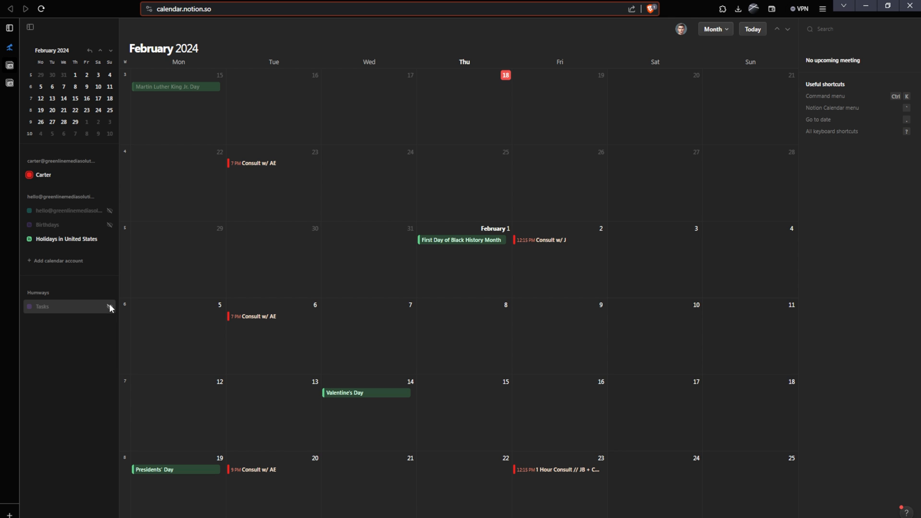
left_click(109, 308)
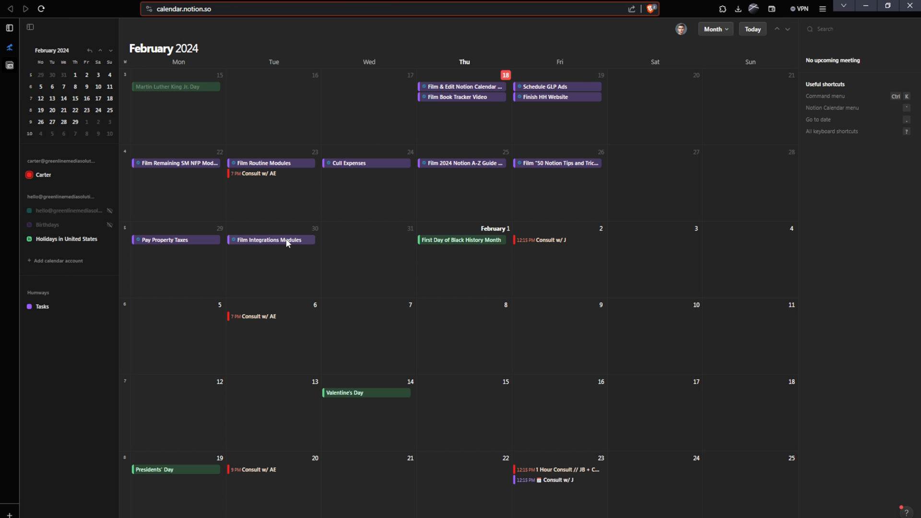
mouse_move(282, 246)
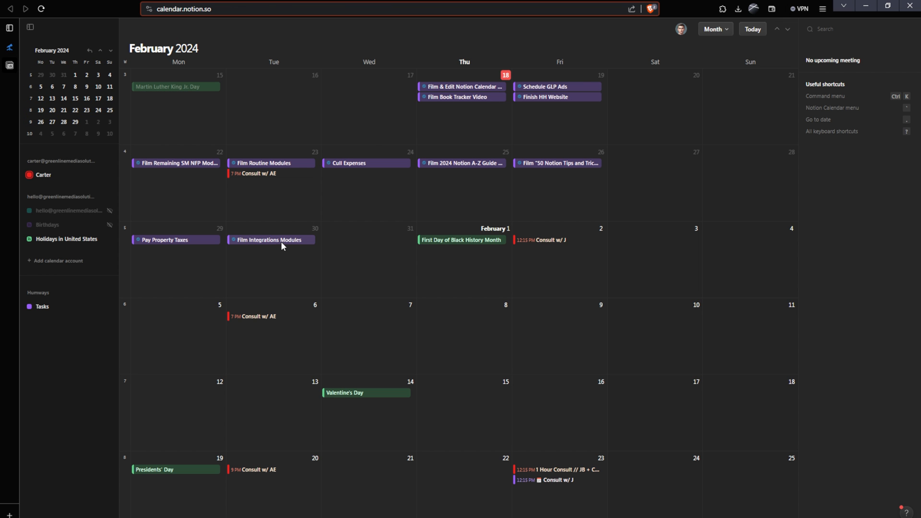
Step: Move the Film Integrations Modules task from January 30 to January 31
left_click(269, 240)
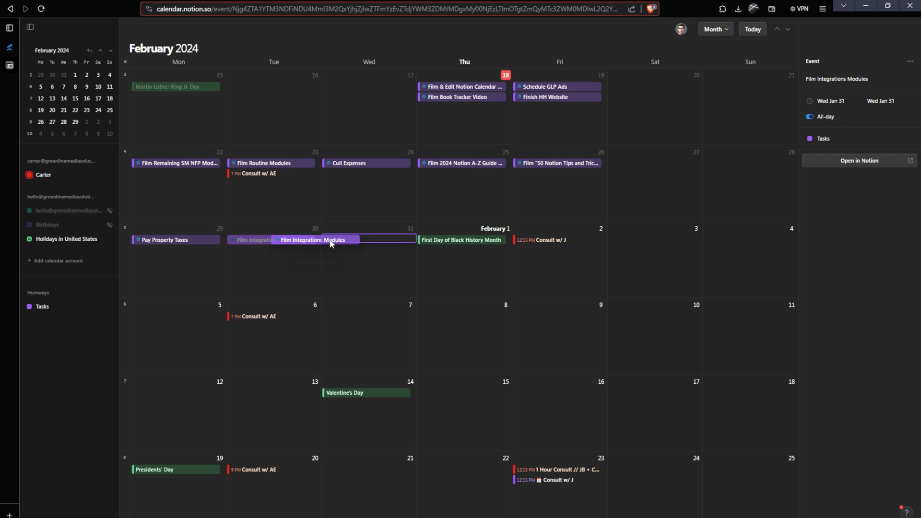
left_click_drag(329, 240, 376, 245)
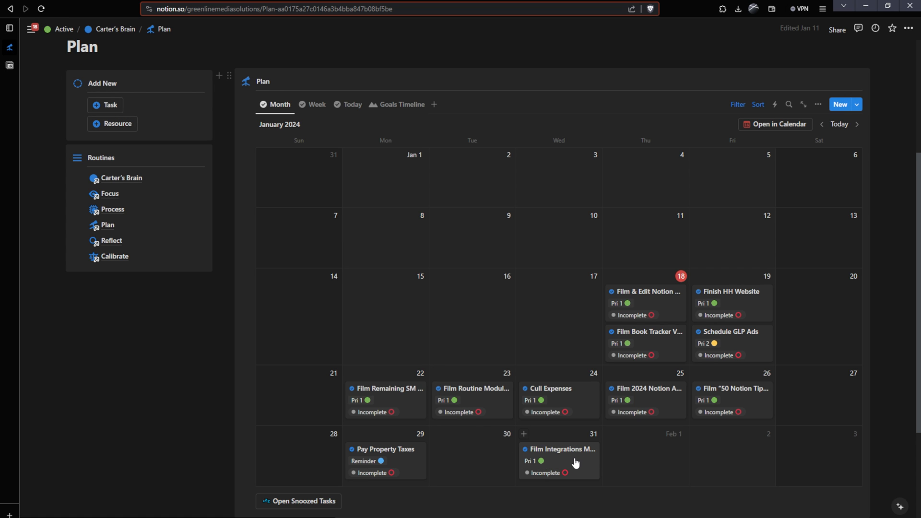
mouse_move(582, 468)
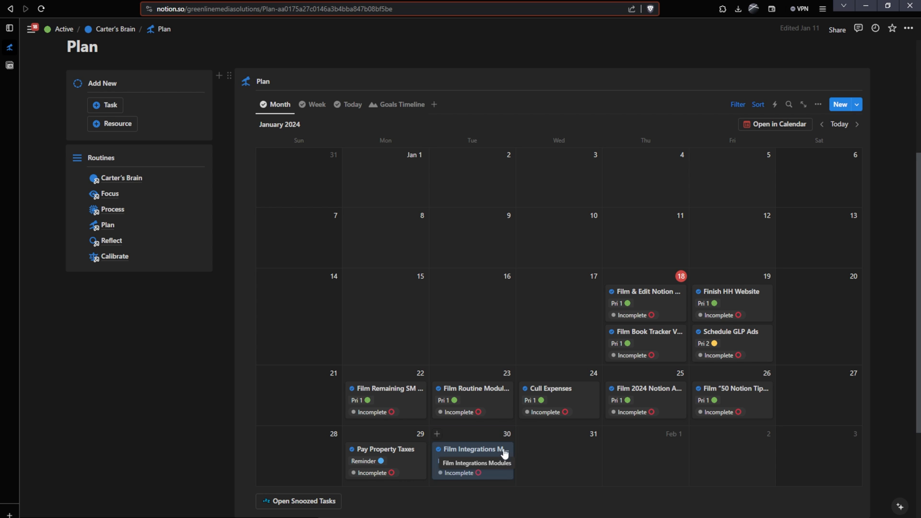
Step: Return to the January 2024 month view to check the task date
left_click(477, 462)
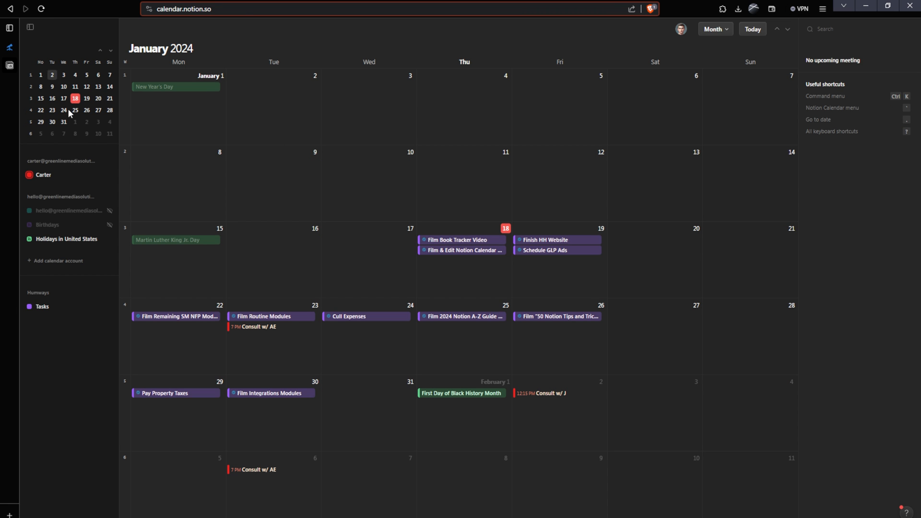
mouse_move(332, 404)
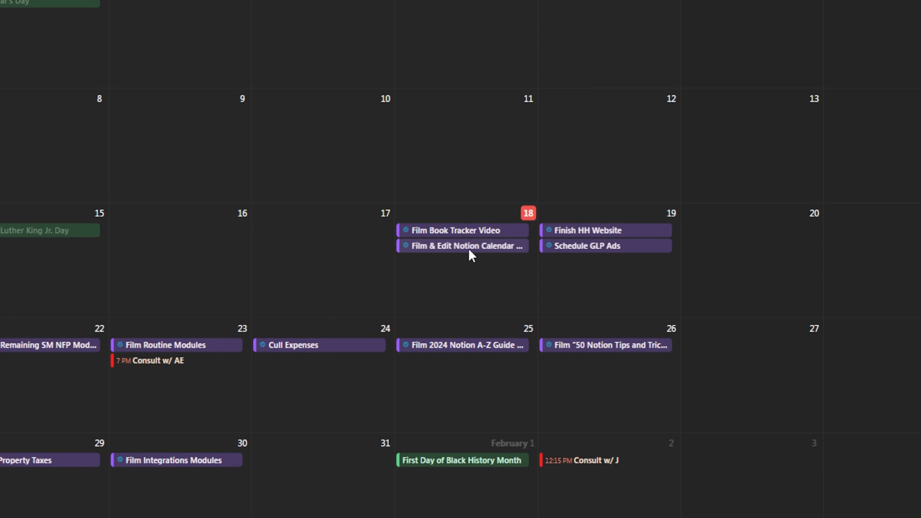
mouse_move(487, 254)
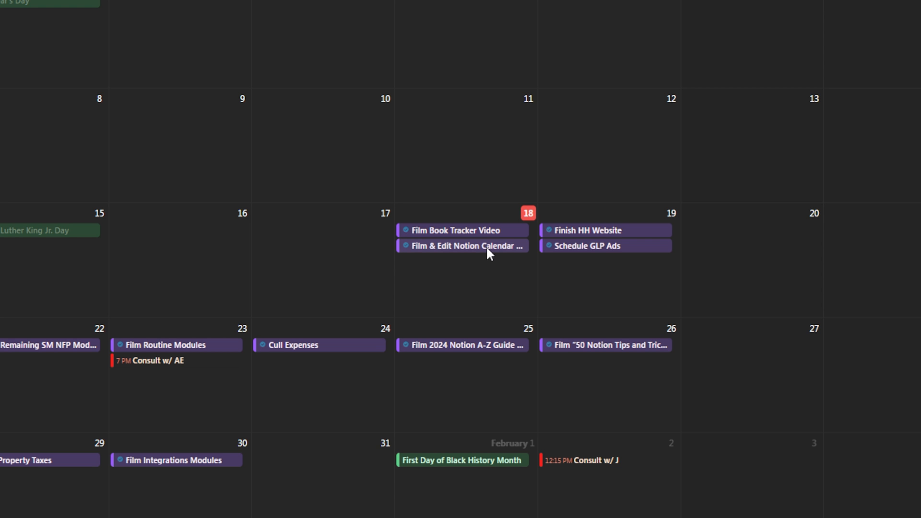
Step: Open the Jan 18 Film & Edit Notion Calendar Video task's page in Notion
left_click(462, 245)
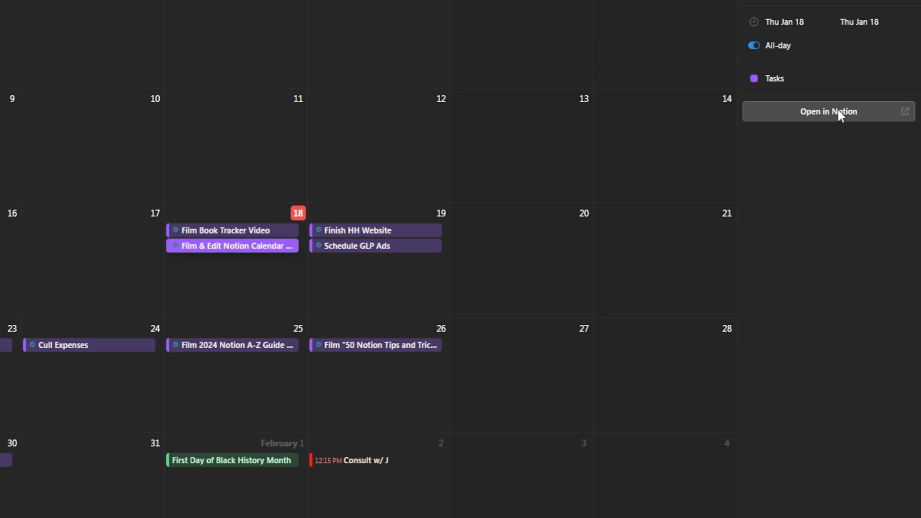
left_click(828, 112)
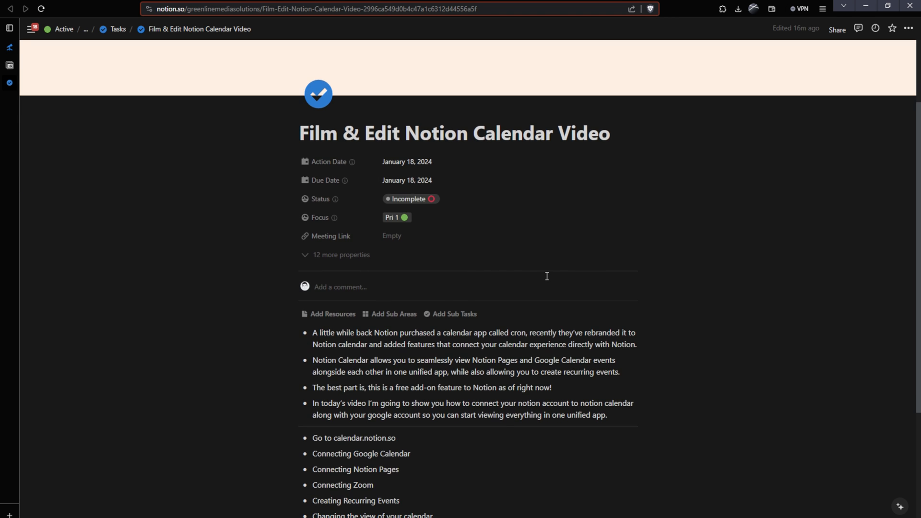
scroll("down", 3)
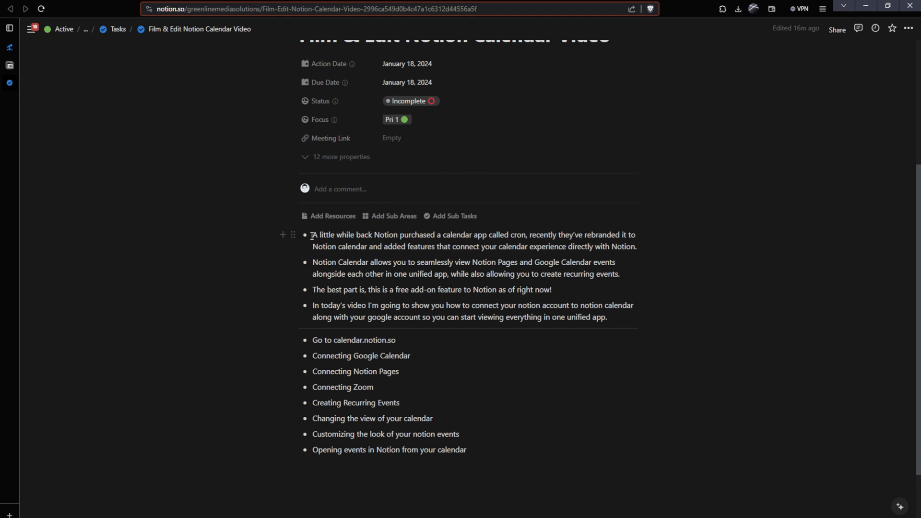
left_click_drag(312, 235, 607, 317)
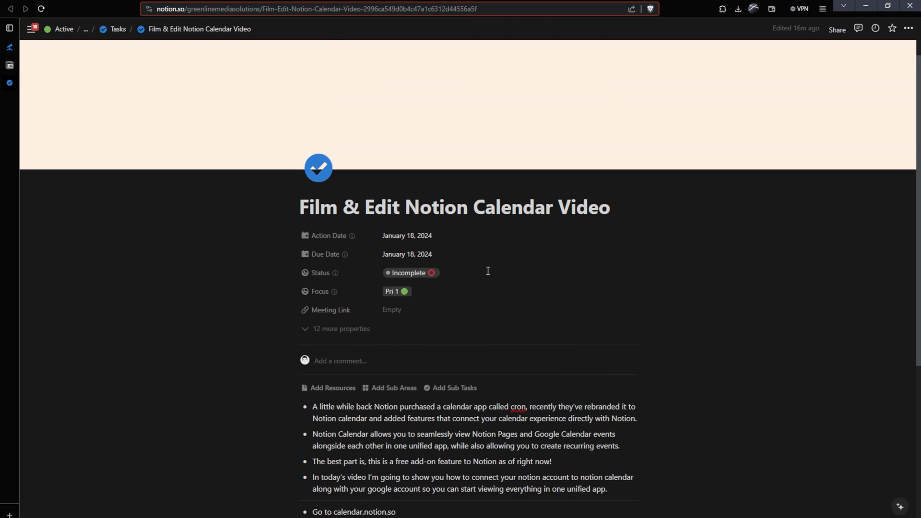
scroll("down", 3)
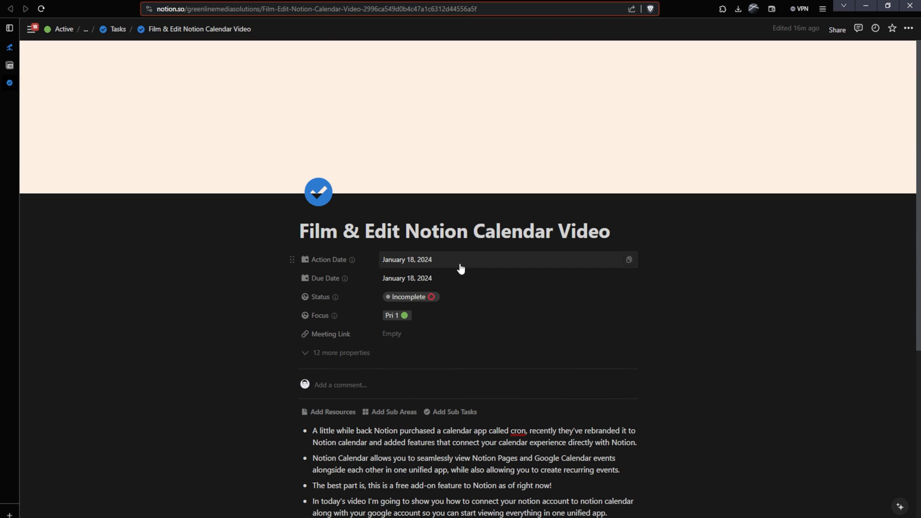
scroll("down", 3)
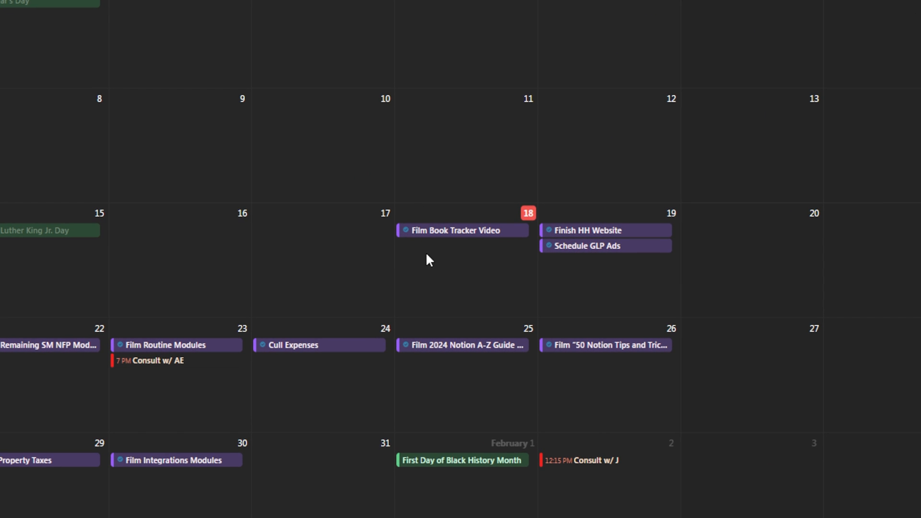
mouse_move(480, 258)
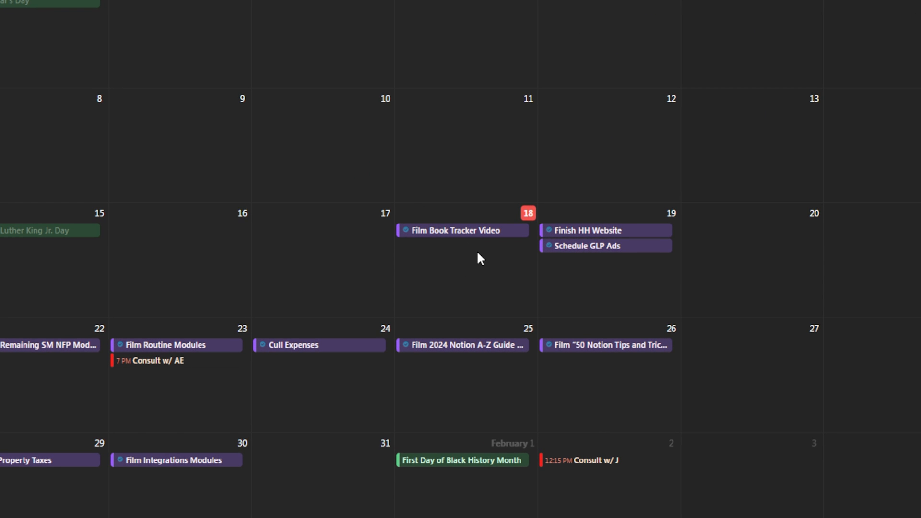
mouse_move(479, 262)
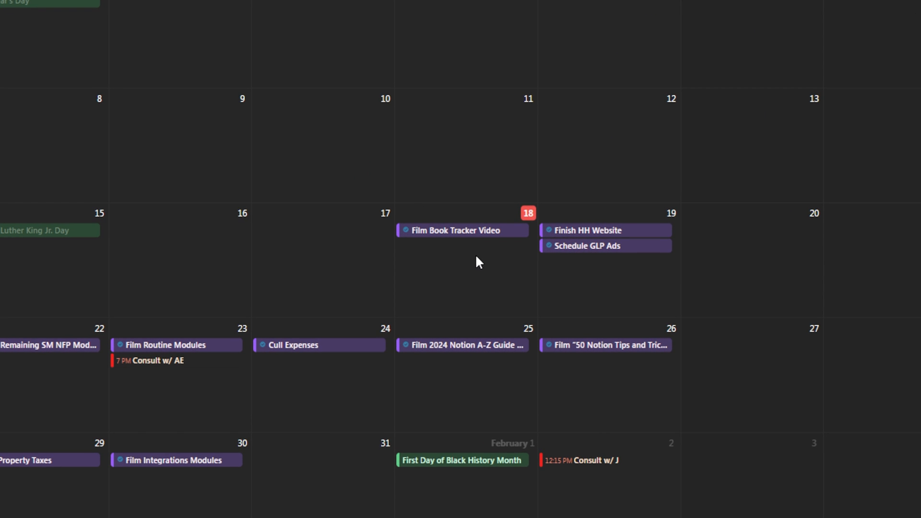
mouse_move(494, 247)
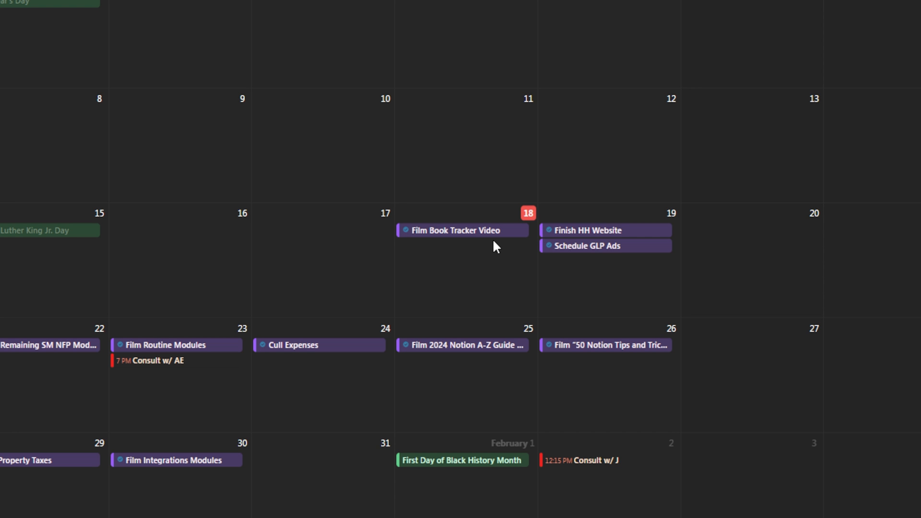
mouse_move(483, 266)
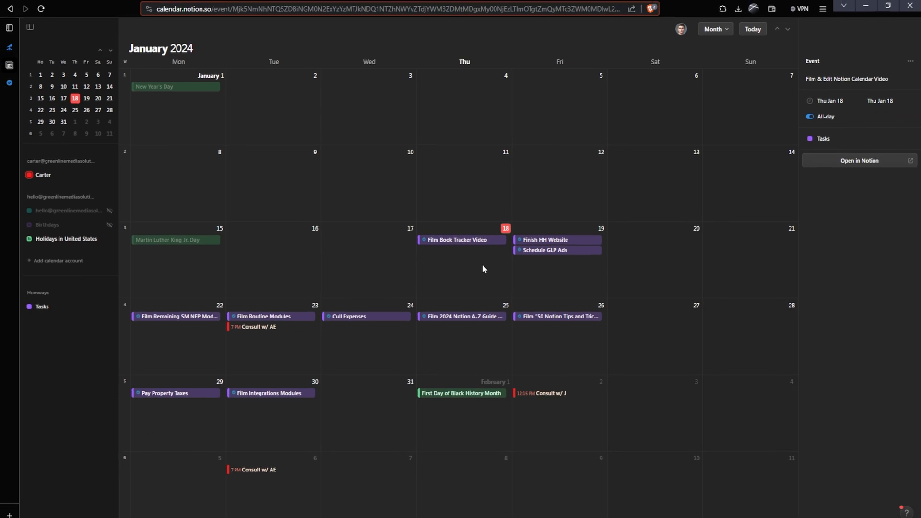
mouse_move(178, 331)
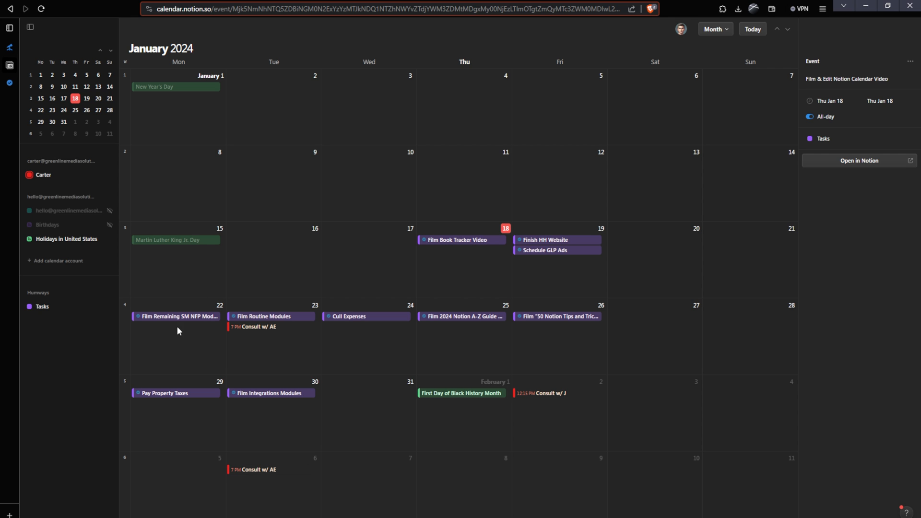
mouse_move(482, 187)
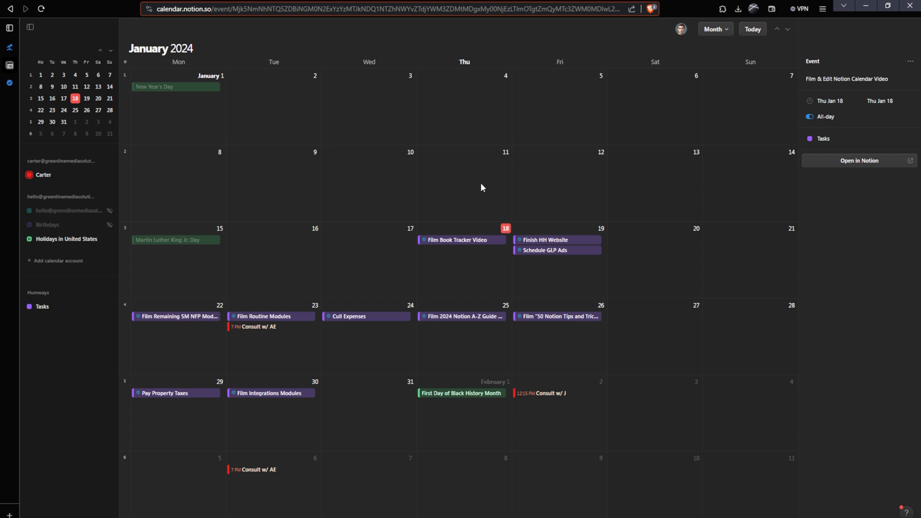
mouse_move(629, 290)
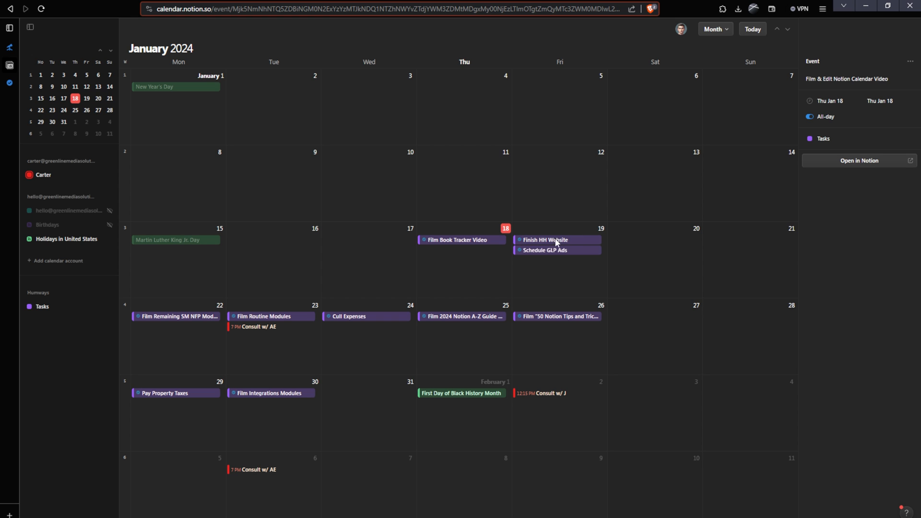
mouse_move(448, 276)
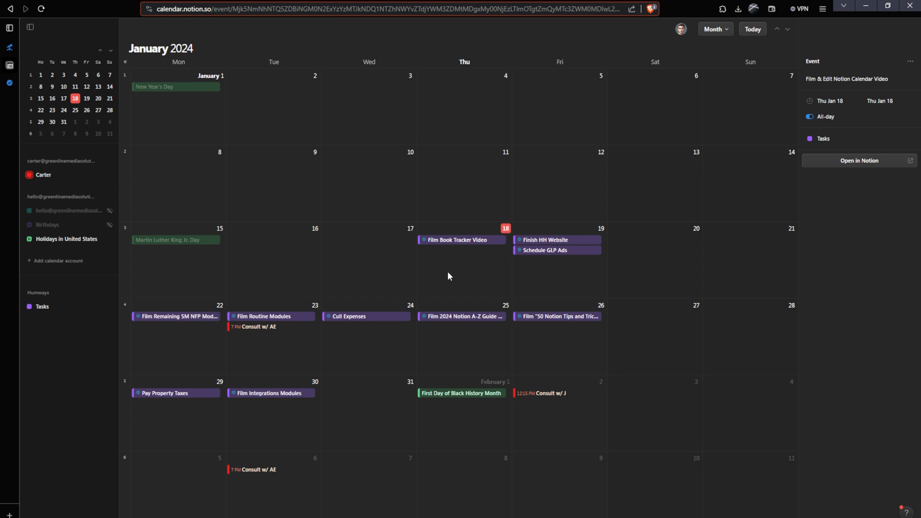
mouse_move(494, 247)
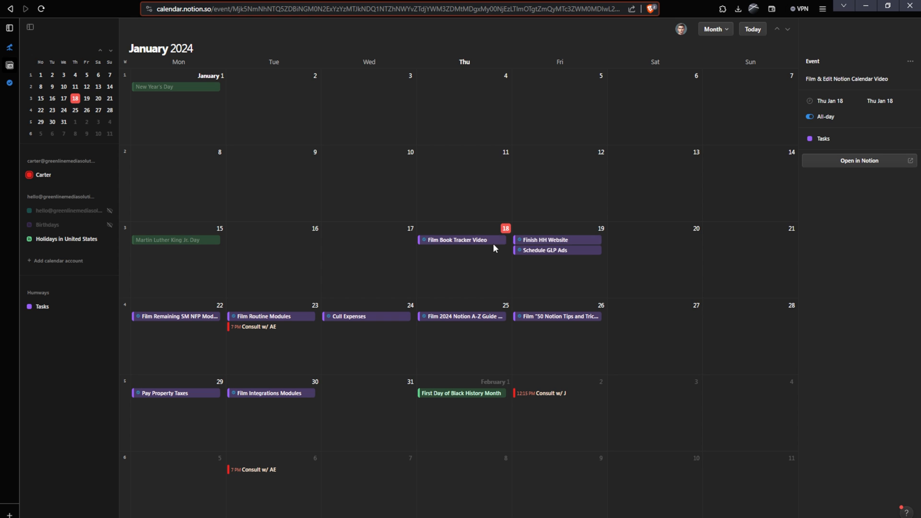
mouse_move(426, 244)
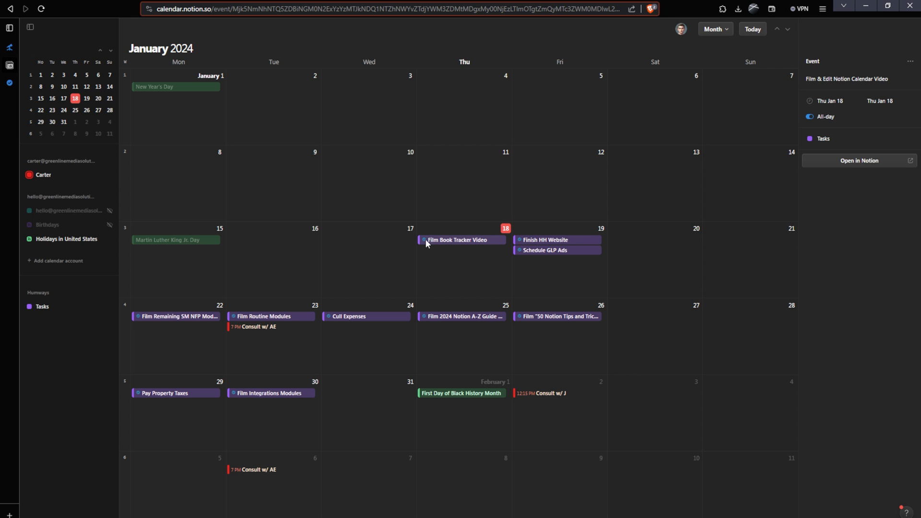
mouse_move(525, 327)
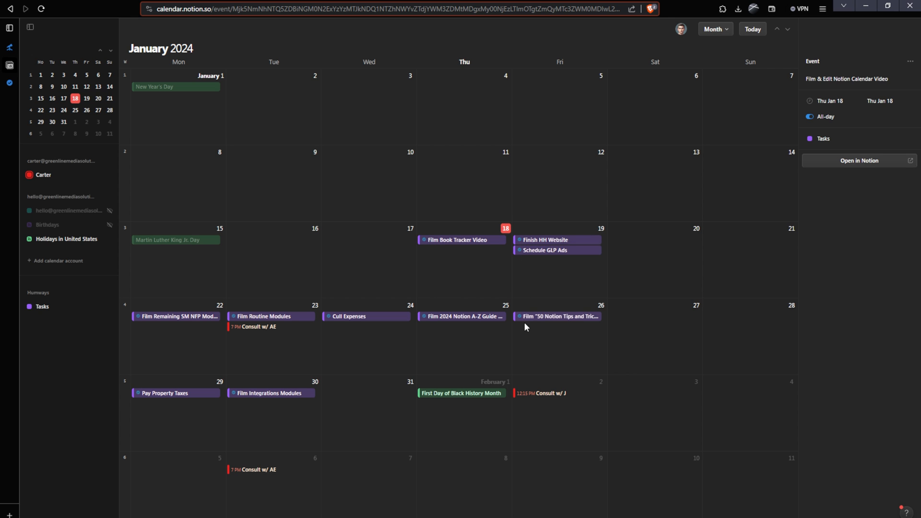
mouse_move(41, 306)
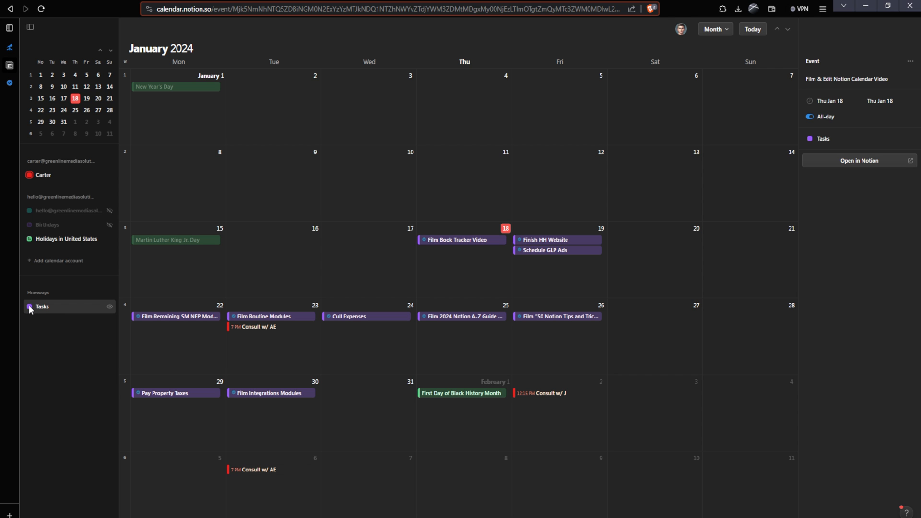
left_click(28, 306)
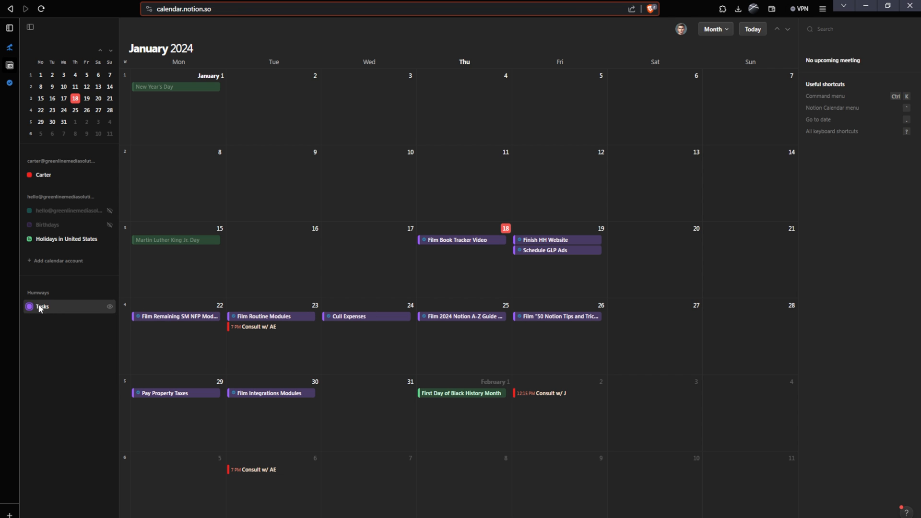
left_click(41, 306)
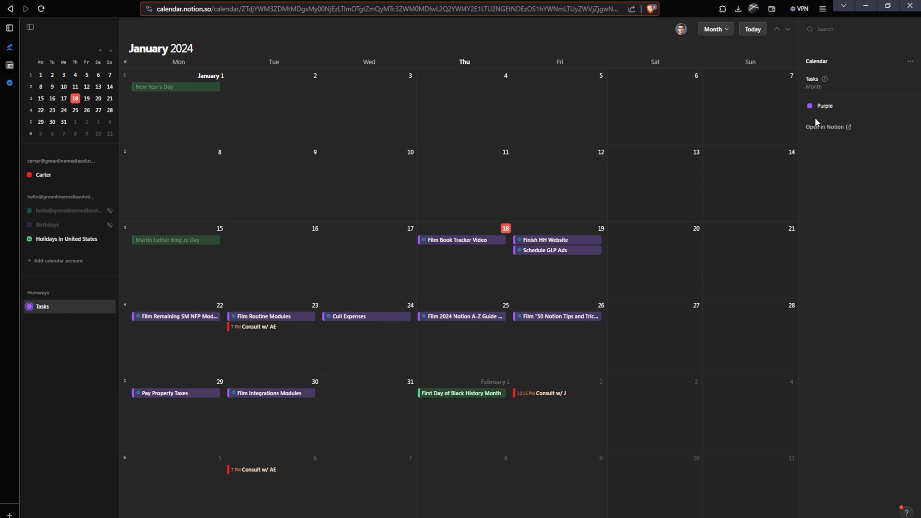
left_click(812, 105)
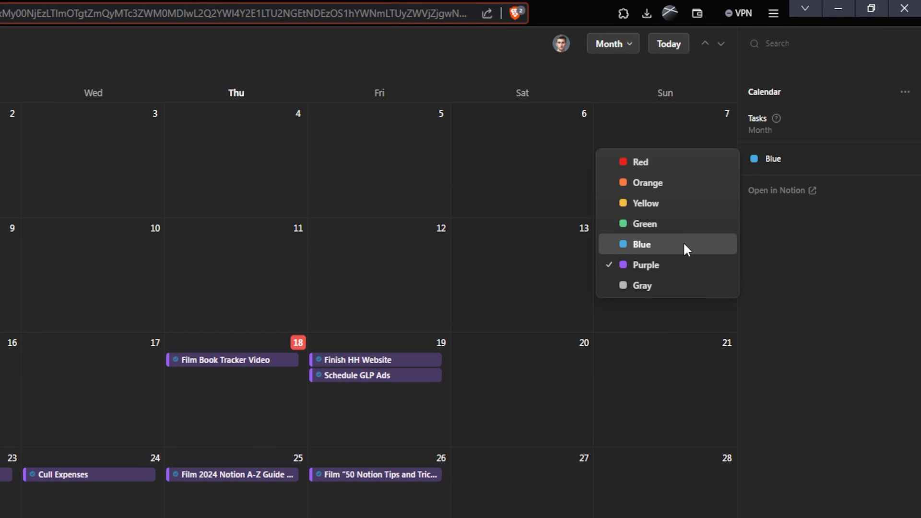
left_click(641, 243)
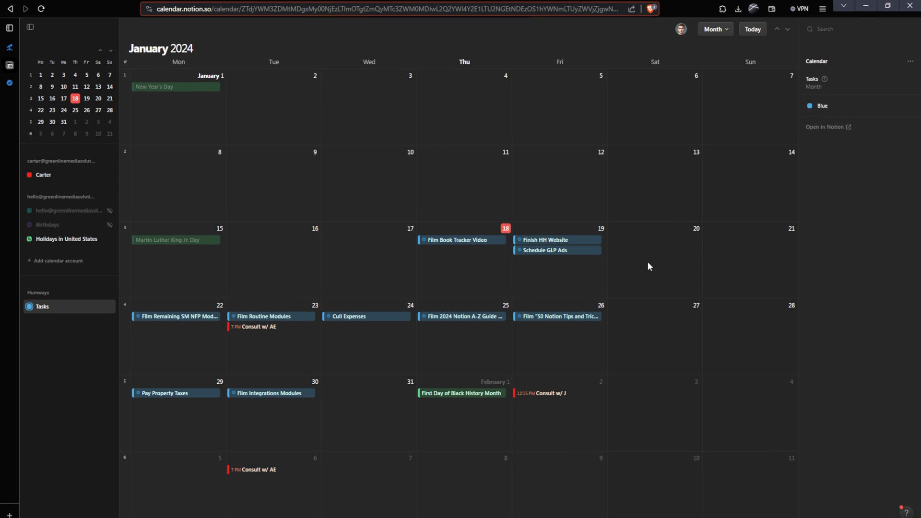
mouse_move(621, 240)
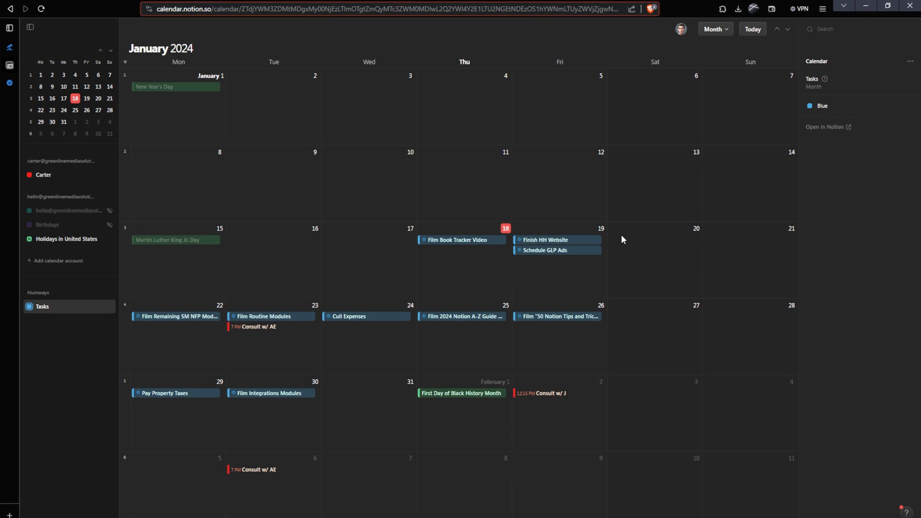
mouse_move(453, 288)
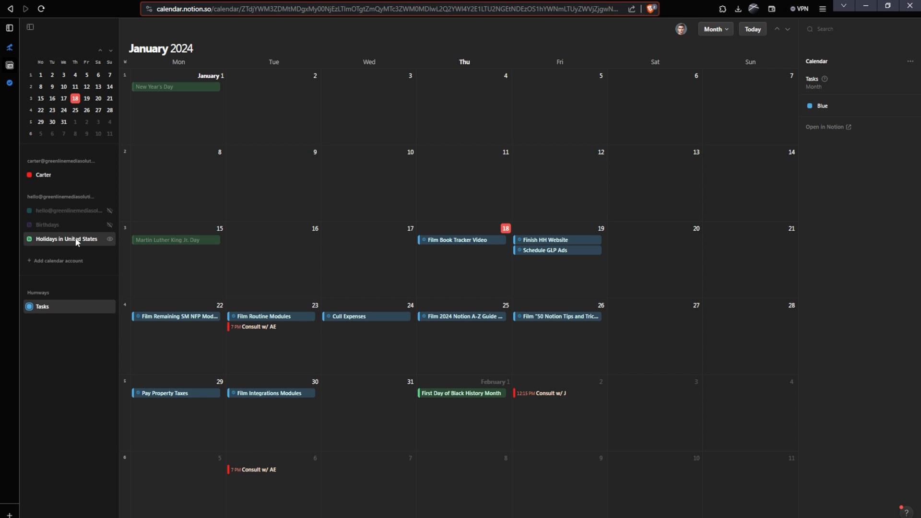
mouse_move(473, 394)
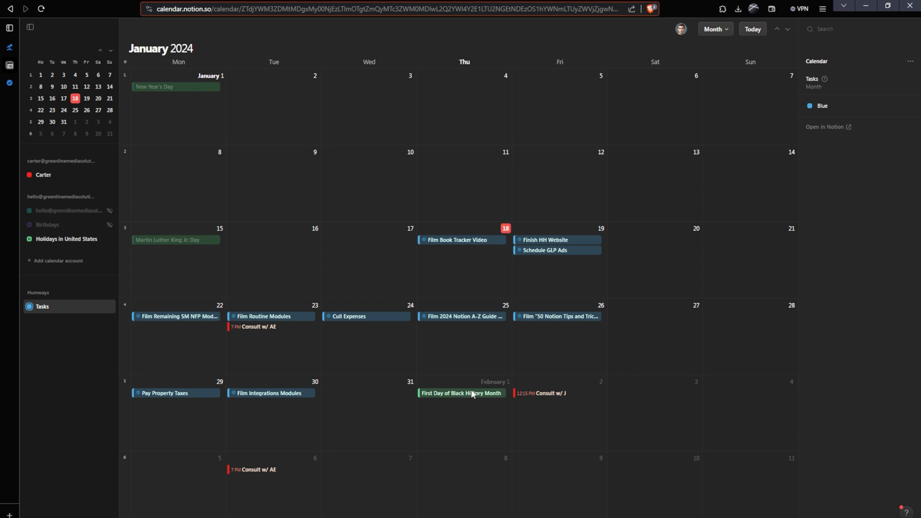
mouse_move(304, 329)
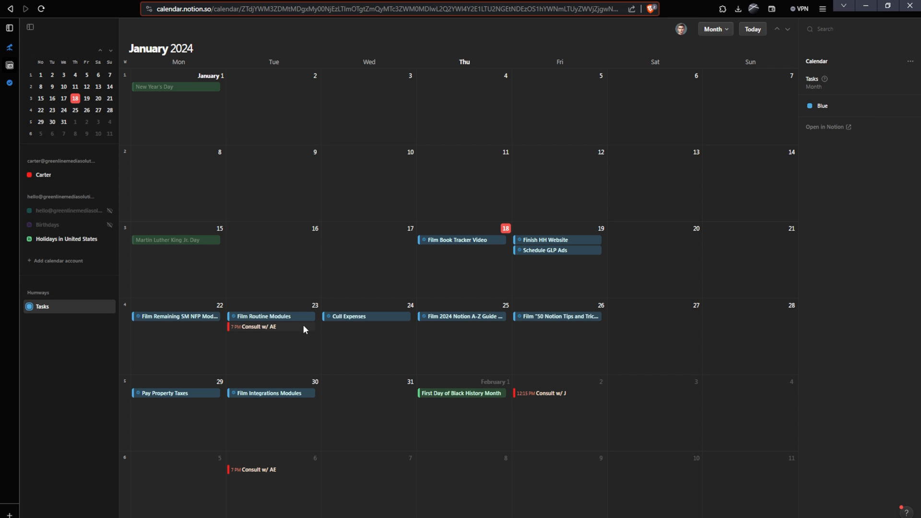
mouse_move(596, 324)
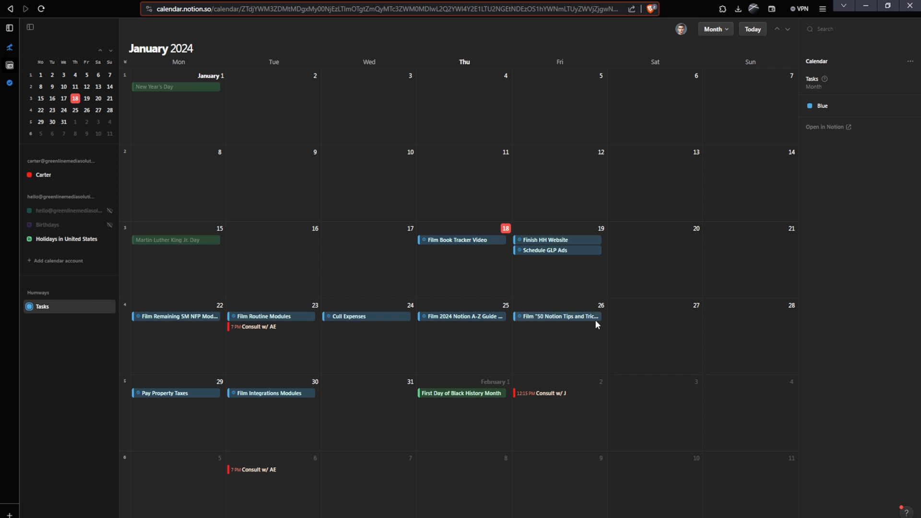
mouse_move(726, 40)
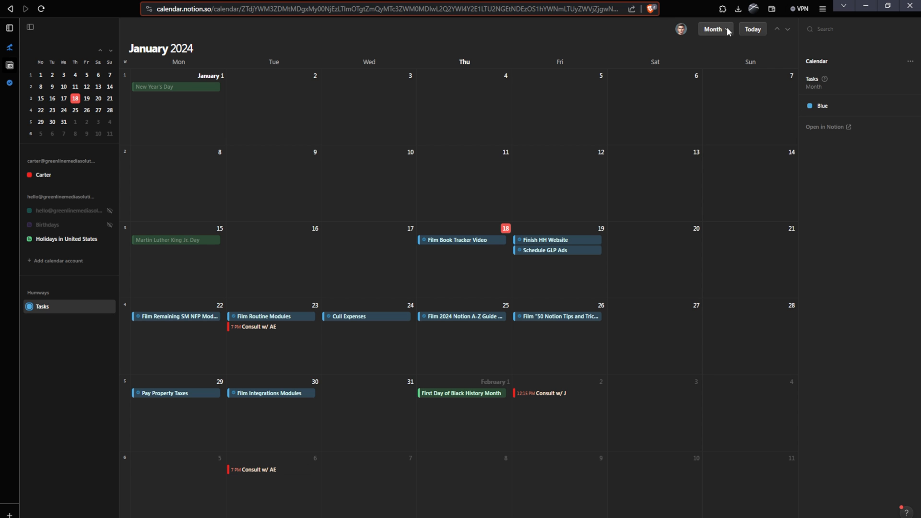
Step: Switch the calendar to Week view, then to a single-day view of January 18
left_click(714, 28)
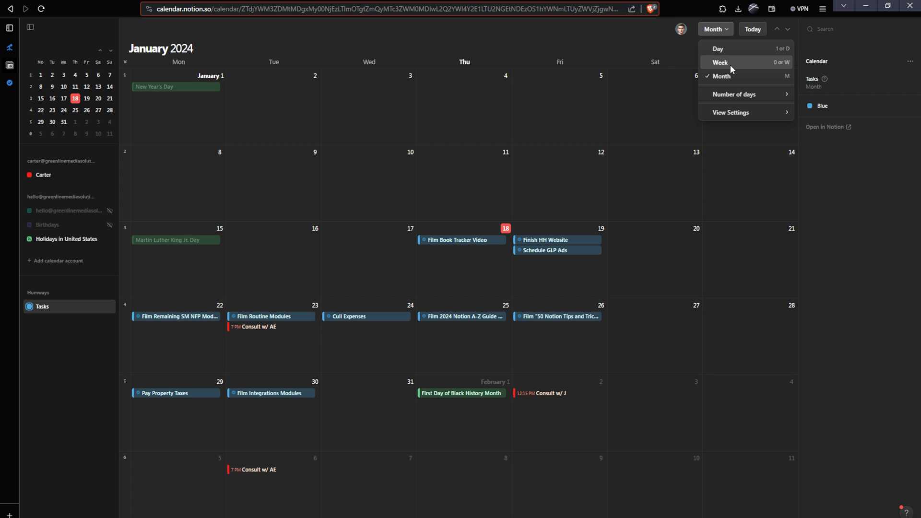
left_click(720, 62)
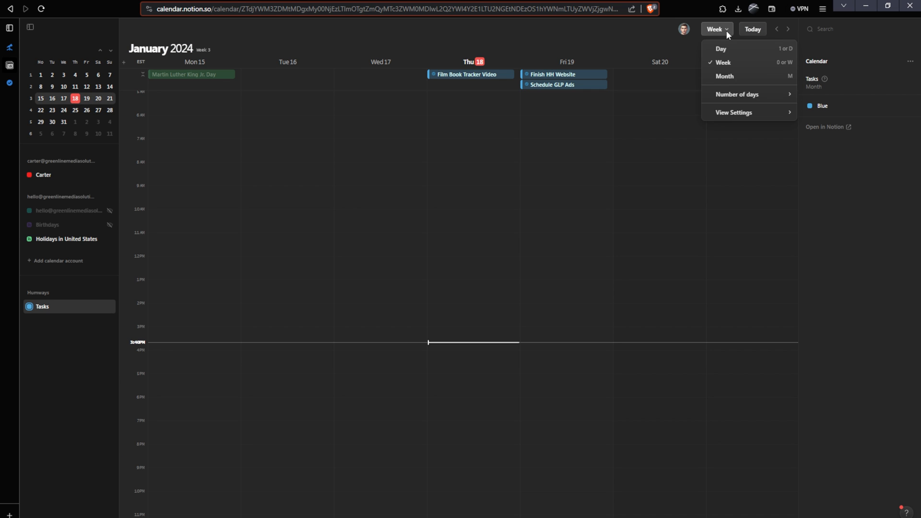
left_click(721, 49)
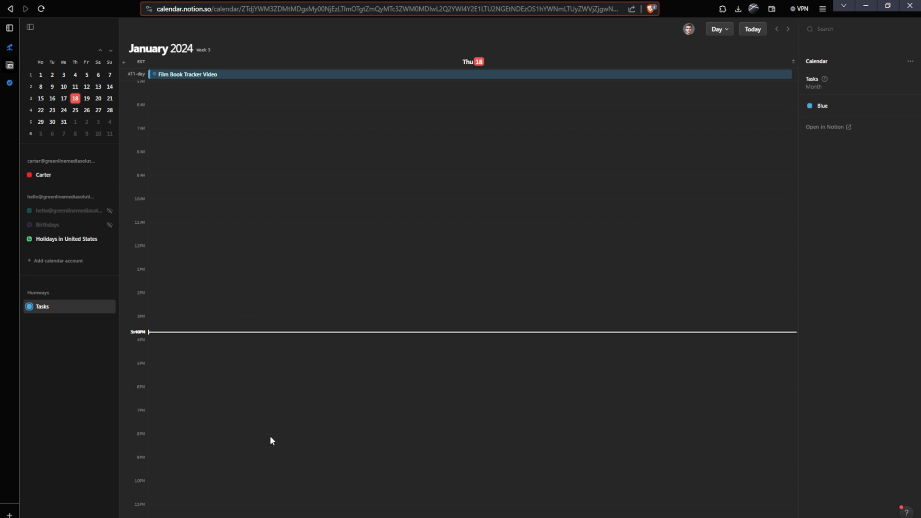
mouse_move(282, 275)
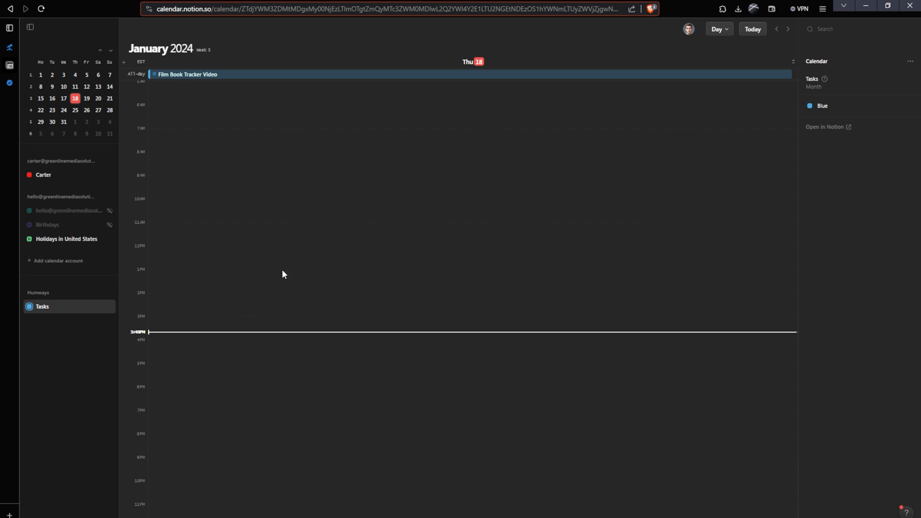
mouse_move(240, 248)
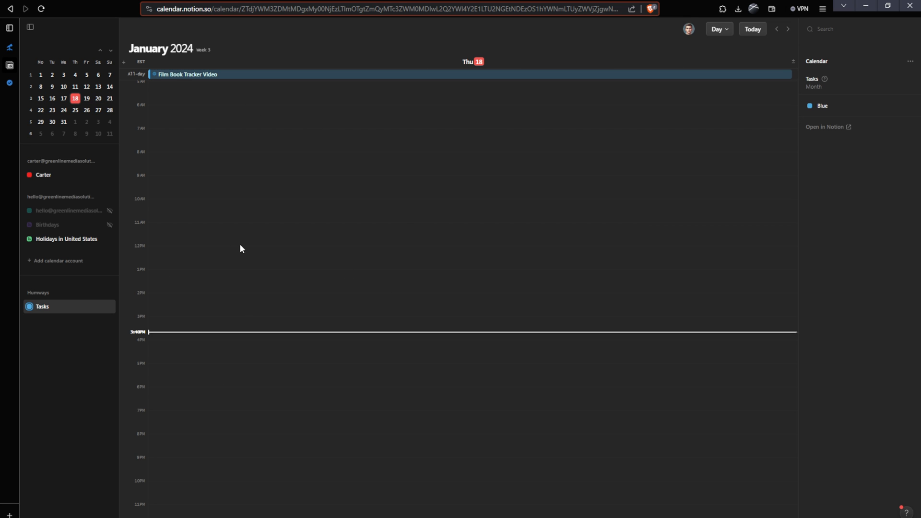
mouse_move(238, 229)
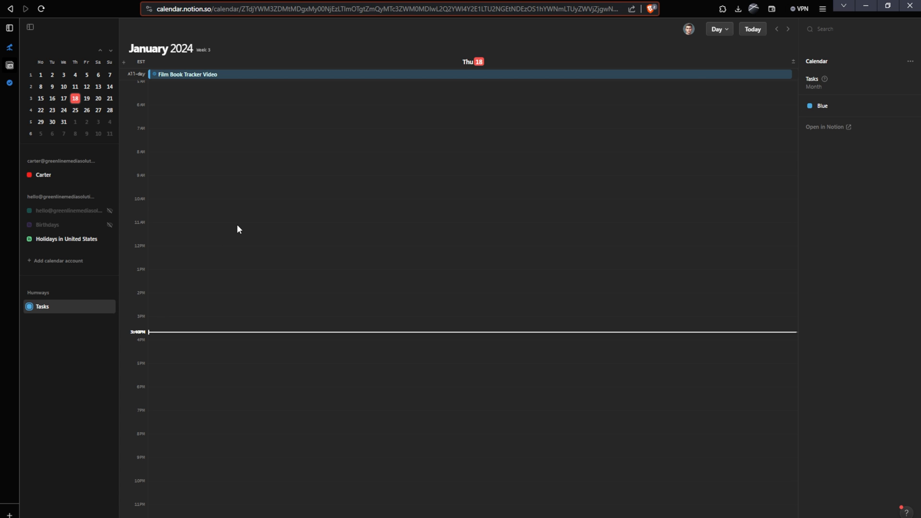
mouse_move(40, 310)
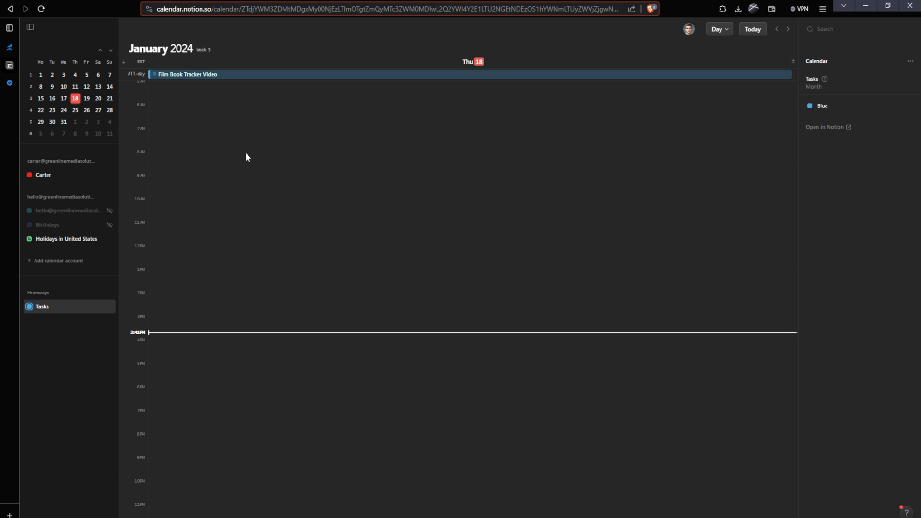
Step: Create a new event at 8 AM Thursday titled 'Test Event'
left_click(247, 163)
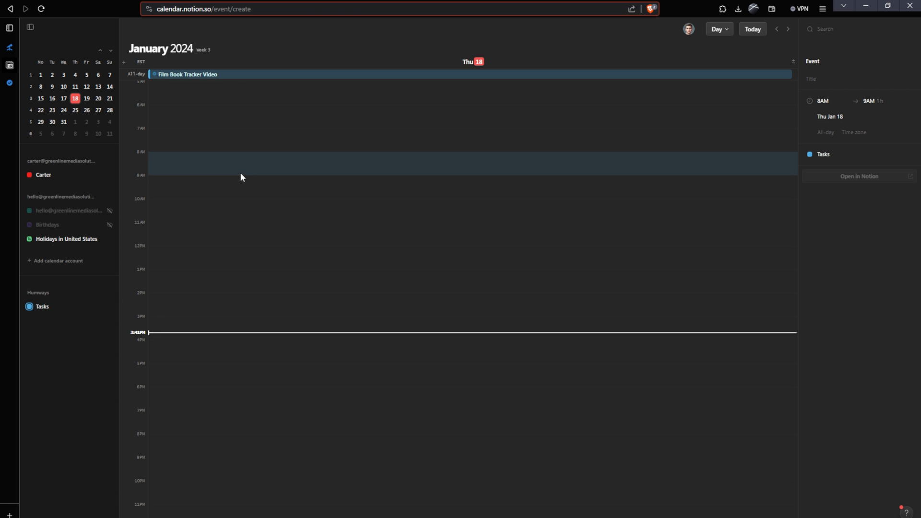
left_click(857, 78)
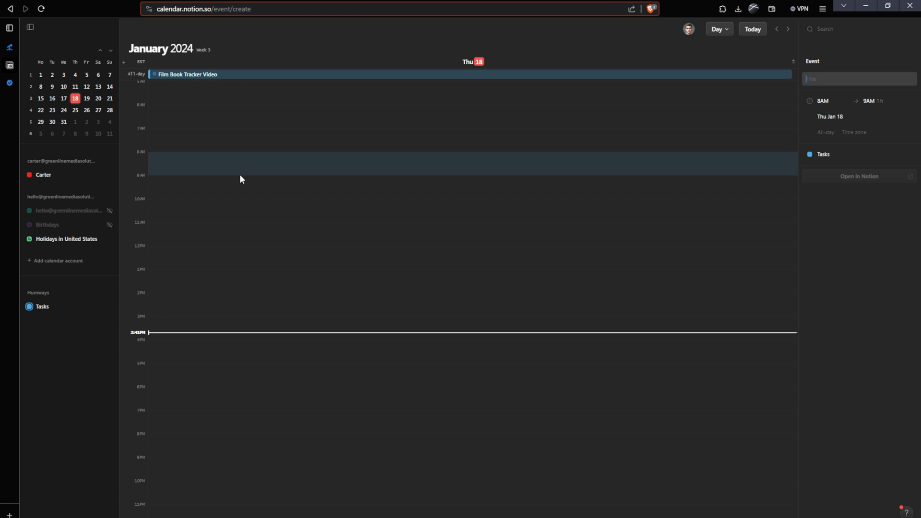
left_click(840, 78)
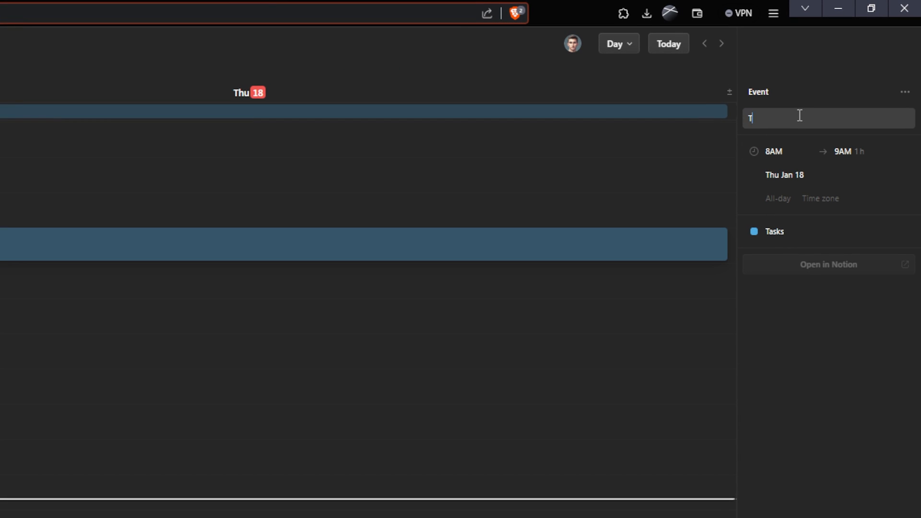
type("Test Event")
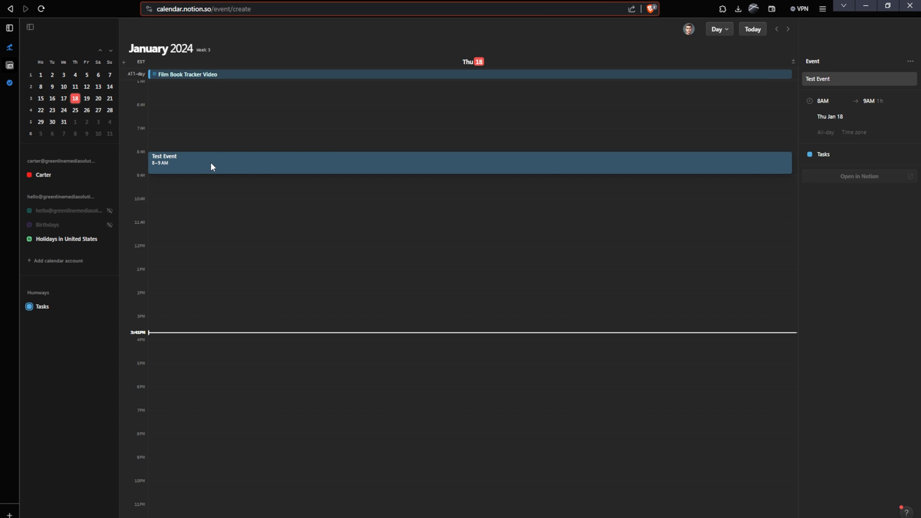
Step: Move Test Event down to the 4:45–5:45 PM slot
left_click_drag(211, 164, 211, 368)
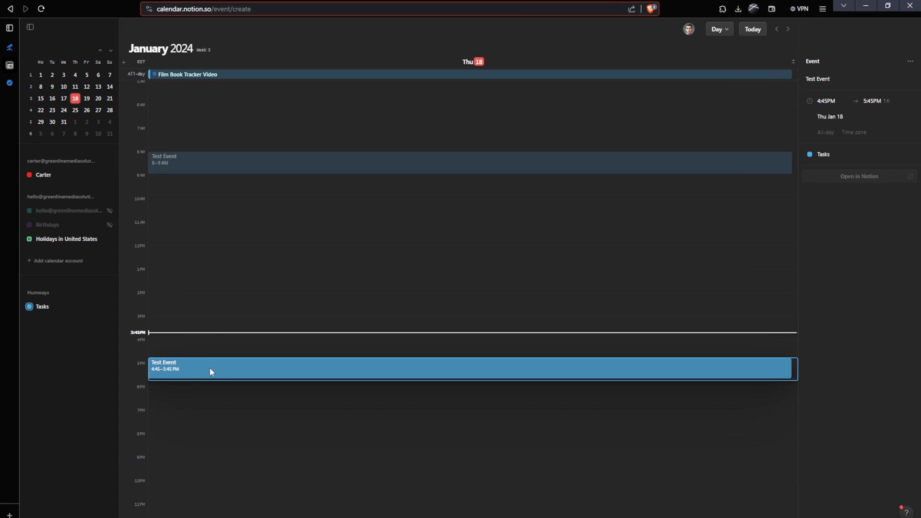
left_click_drag(211, 368, 216, 351)
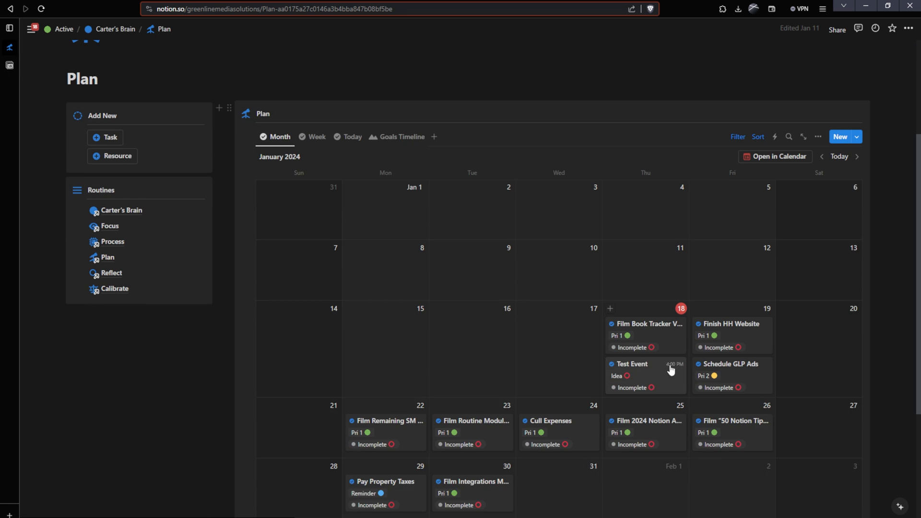
mouse_move(672, 381)
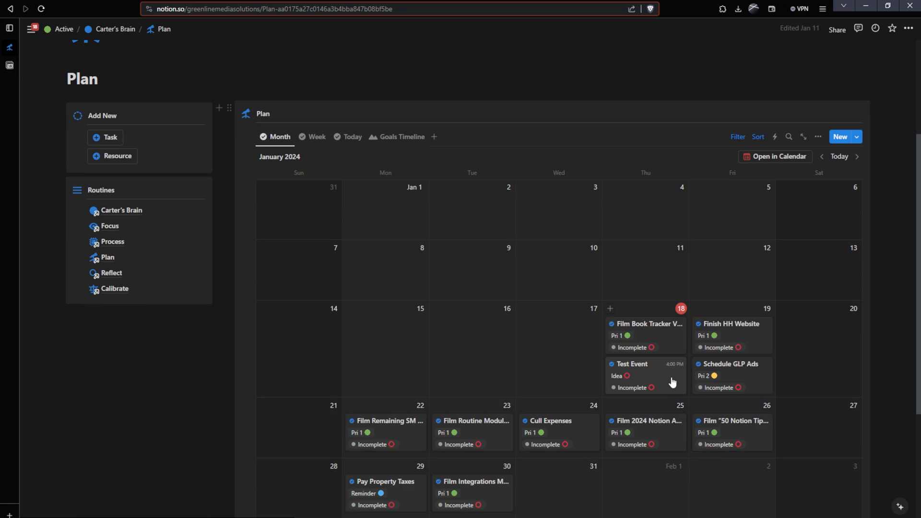
Step: Reveal the active filter rules on the Notion Plan calendar showing Test Event on Jan 18
left_click(737, 137)
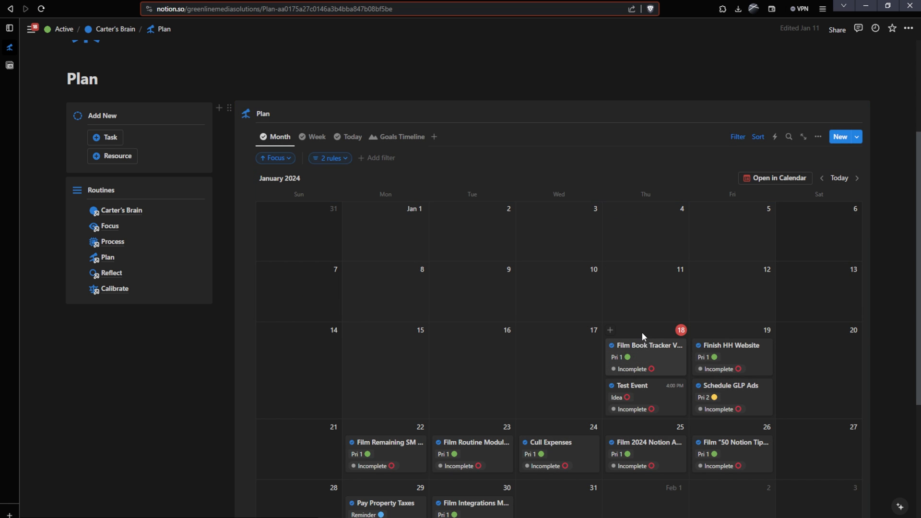
left_click(633, 386)
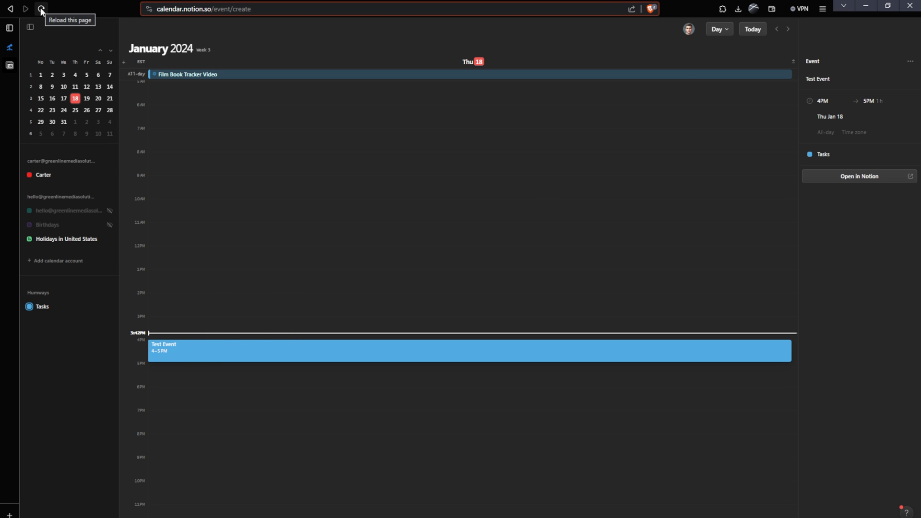
Step: Reload Notion Calendar so the day view reflects Test Event at 4–5 PM
left_click(40, 8)
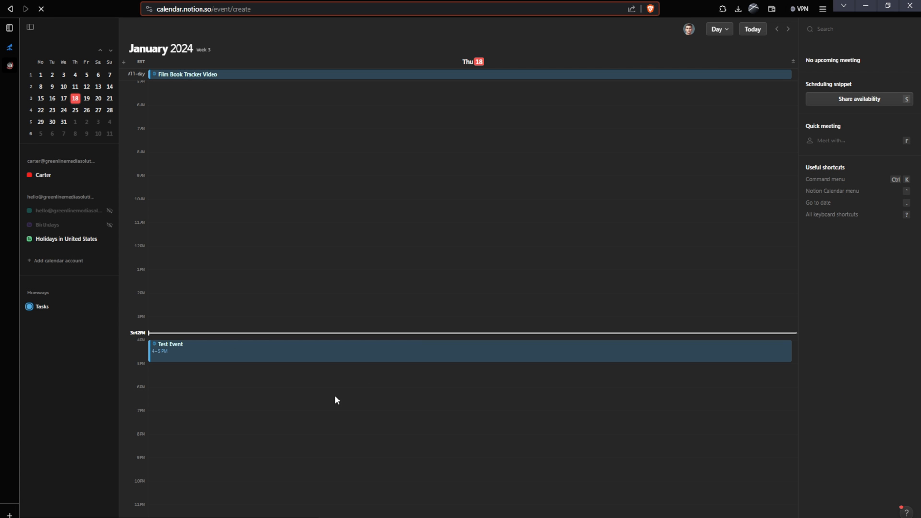
left_click(714, 29)
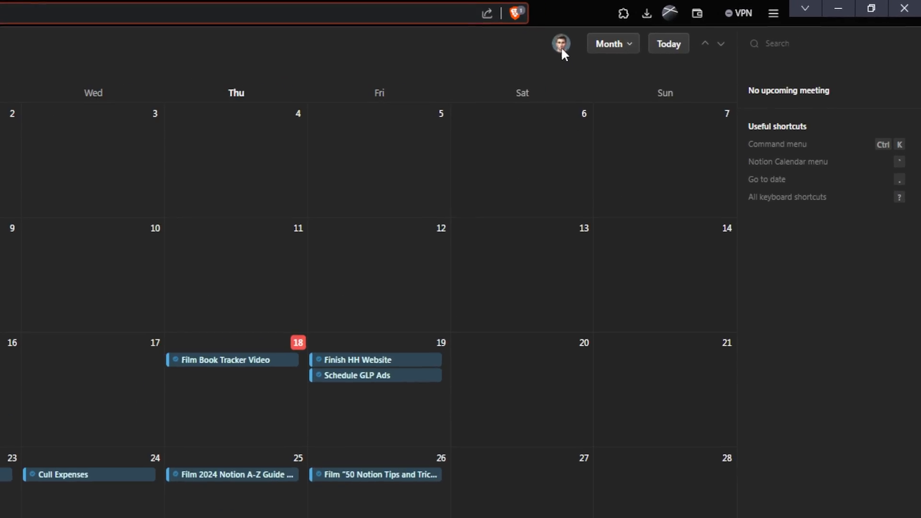
Step: Open Notion Calendar's Settings from the account menu
left_click(559, 43)
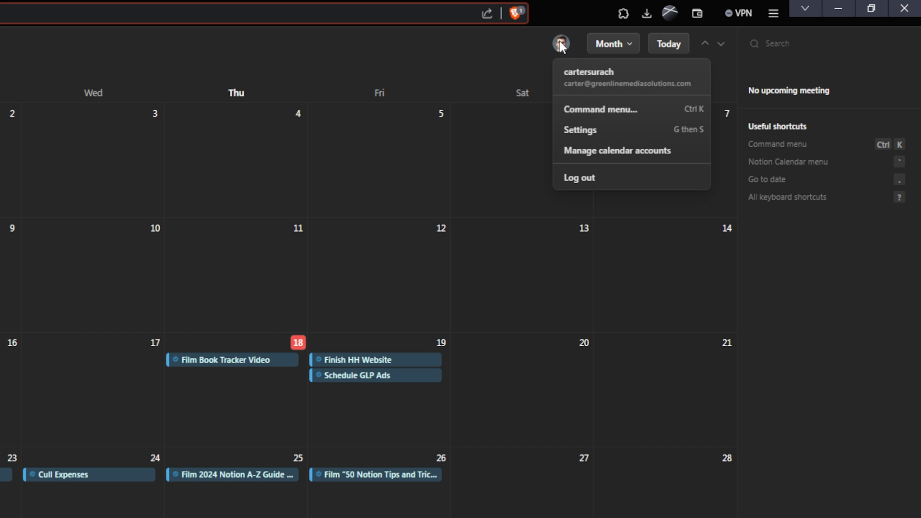
left_click(579, 130)
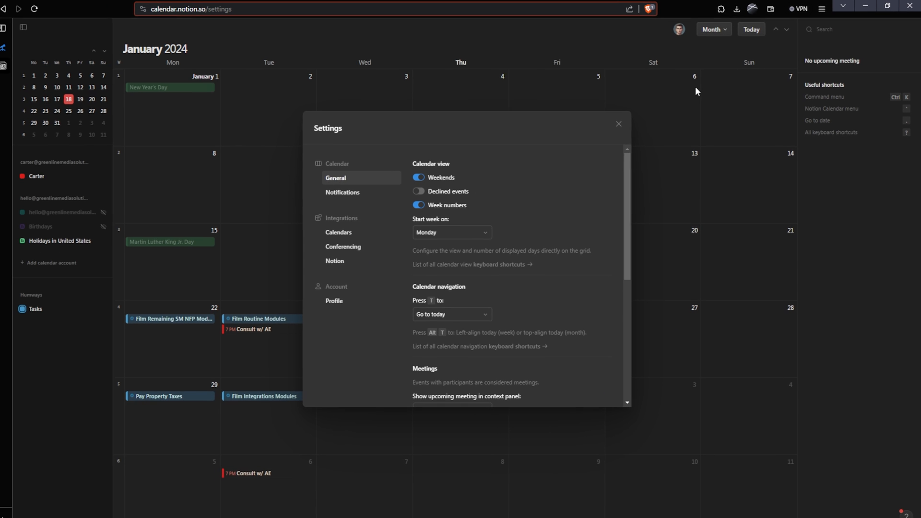
Step: Connect a Zoom account under Conferencing, authorizing it as the default conferencing provider
left_click(344, 247)
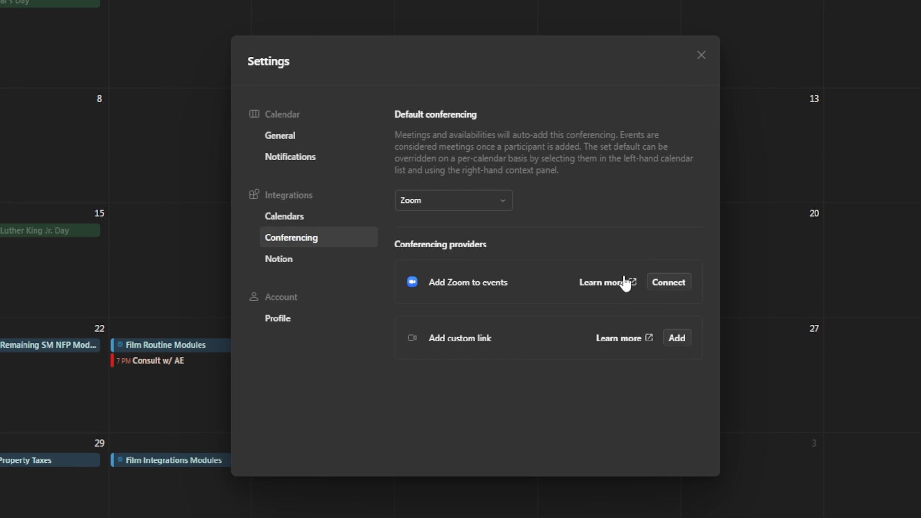
mouse_move(661, 289)
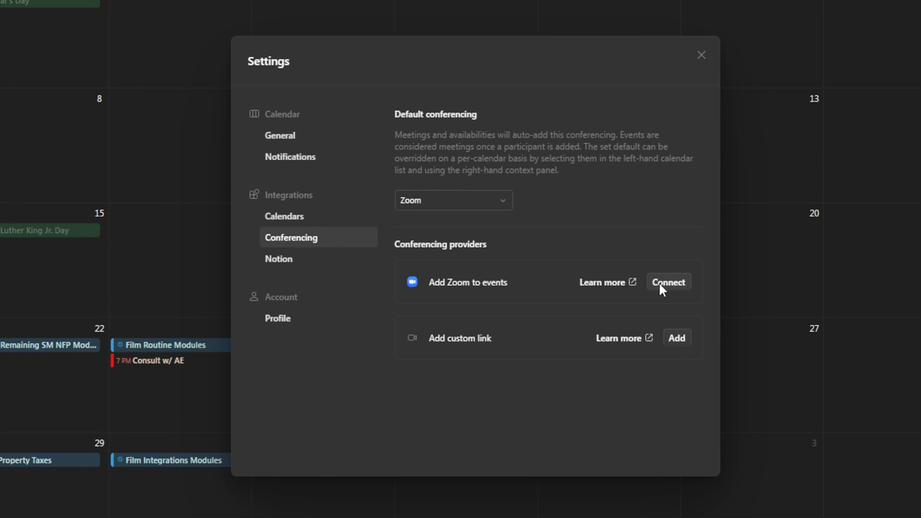
left_click(668, 282)
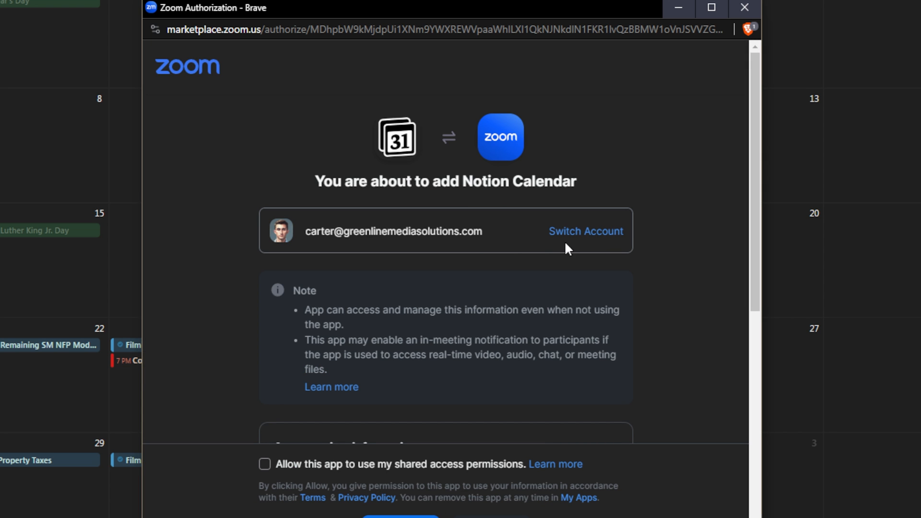
mouse_move(521, 248)
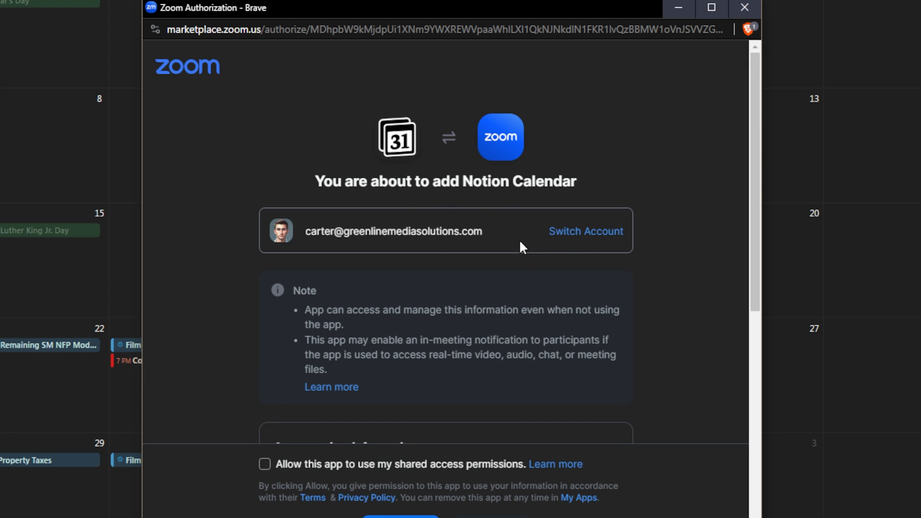
scroll("down", 3)
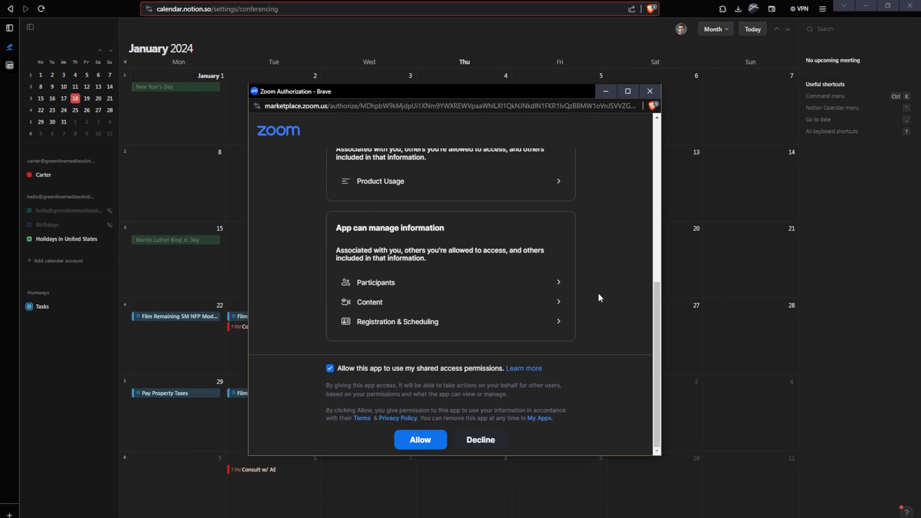
left_click(419, 440)
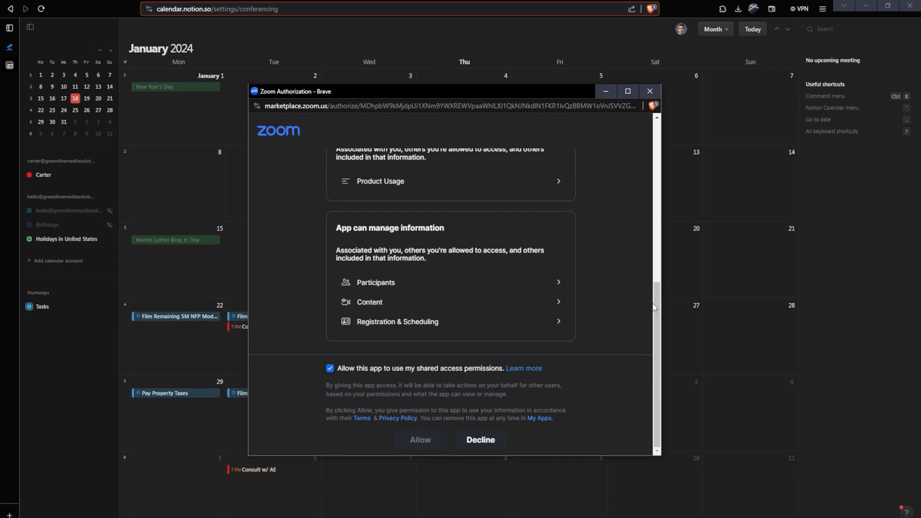
left_click(419, 439)
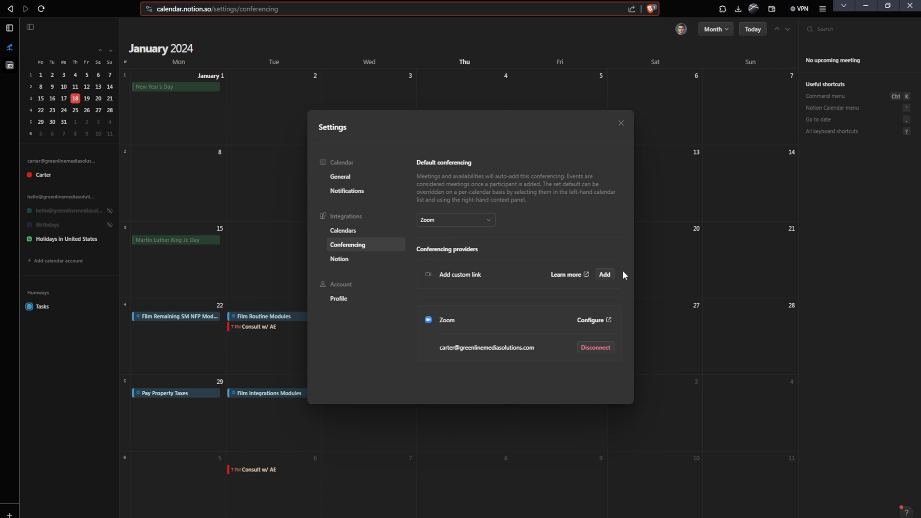
mouse_move(504, 316)
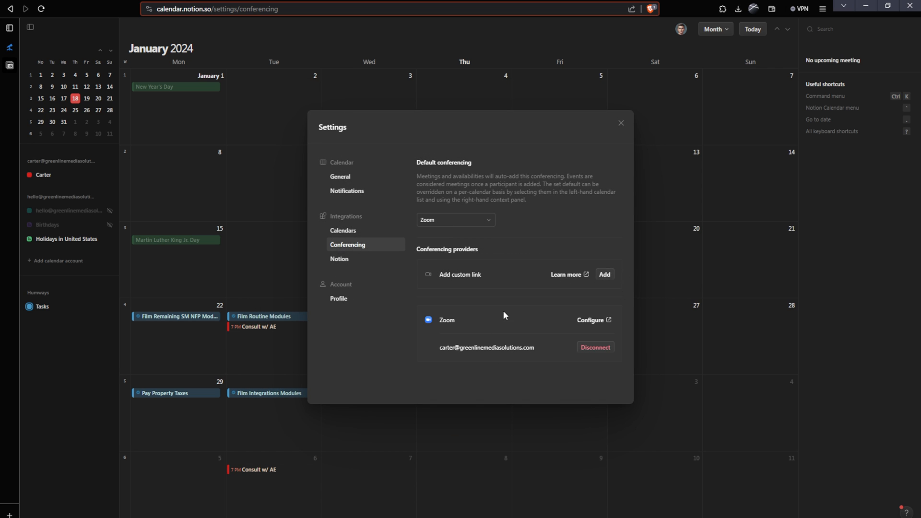
left_click(620, 123)
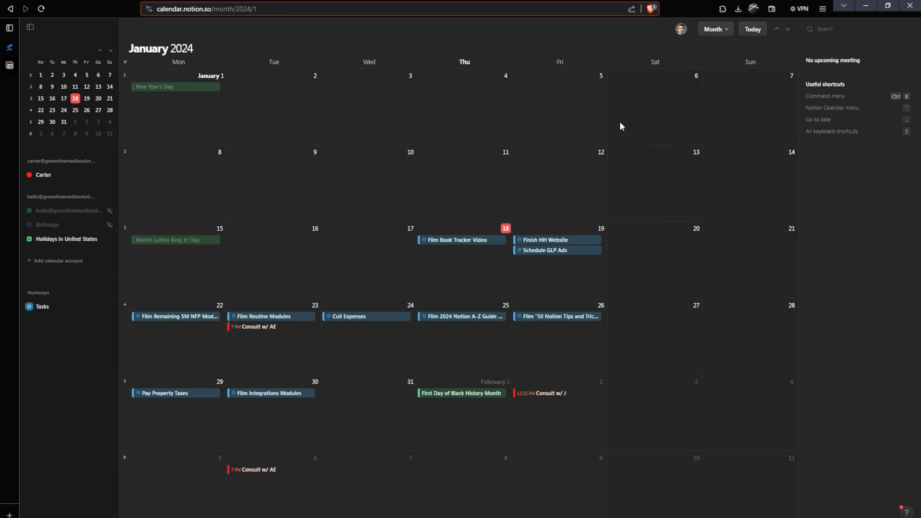
mouse_move(658, 234)
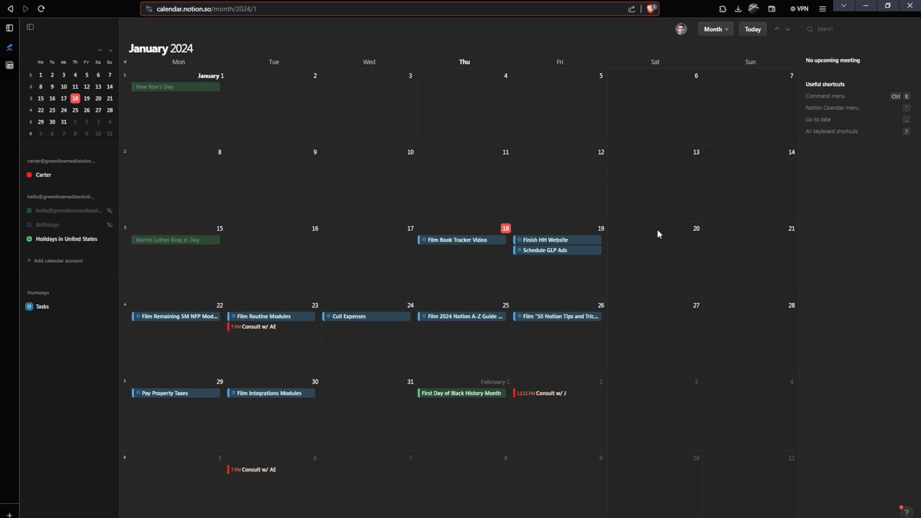
Step: Create a new all-day event on Saturday Jan 20 in the red Carter calendar
left_click(653, 260)
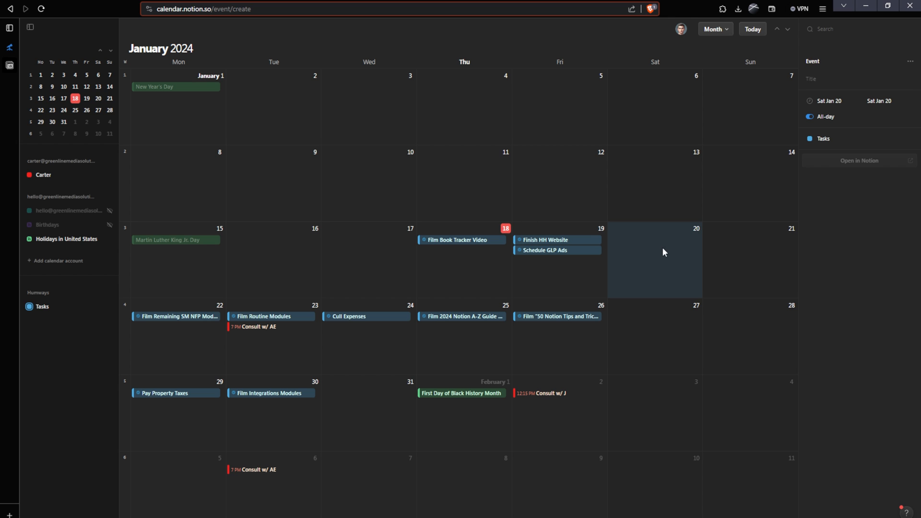
left_click(858, 138)
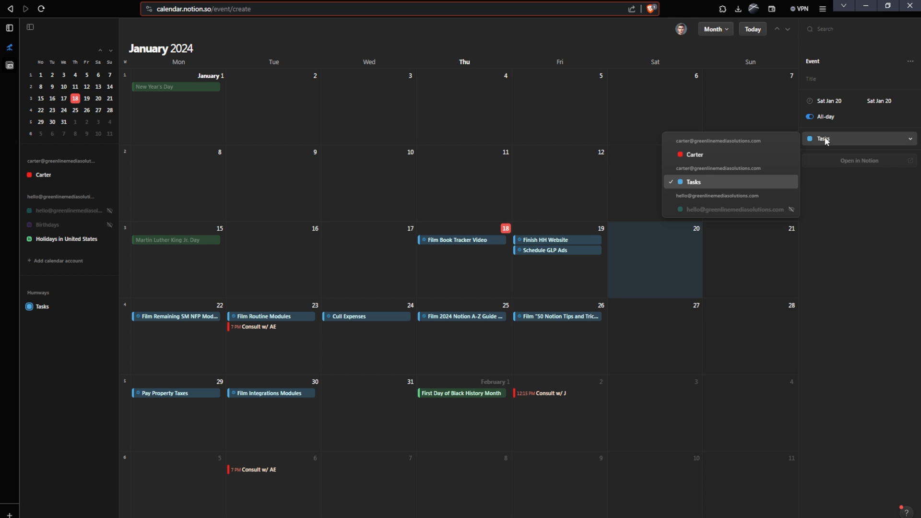
left_click(695, 153)
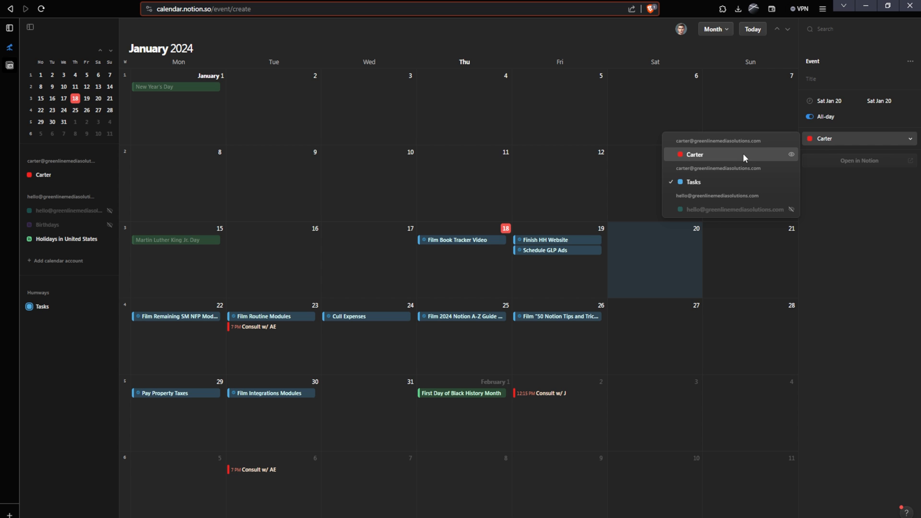
left_click(694, 154)
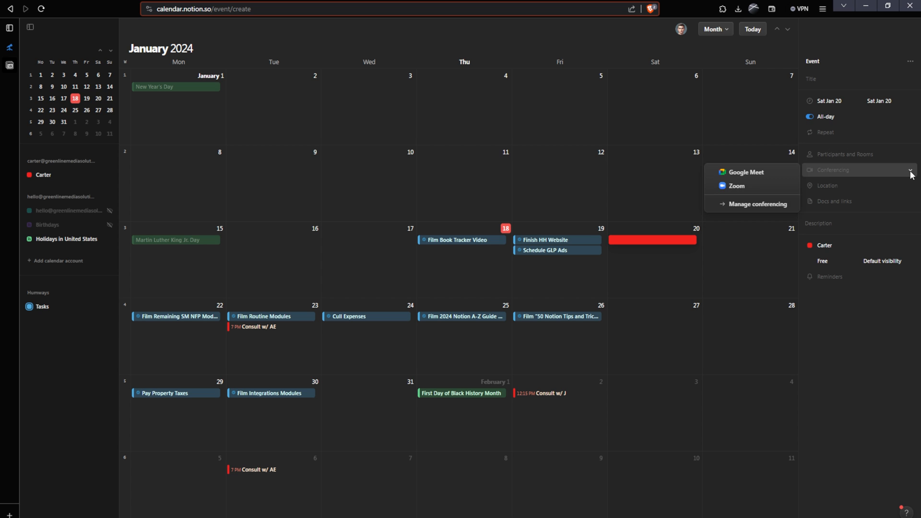
Step: Attach a Zoom meeting link to the Jan 20 event as its conferencing
left_click(735, 185)
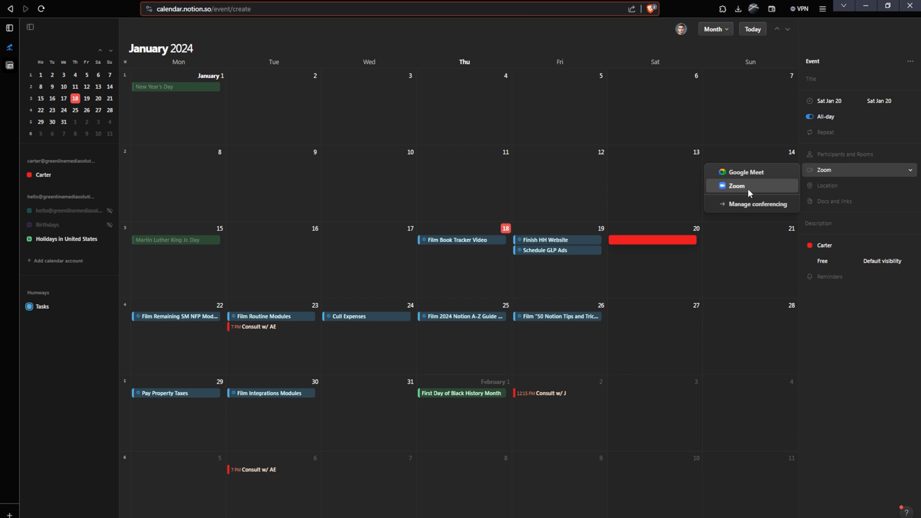
left_click(746, 172)
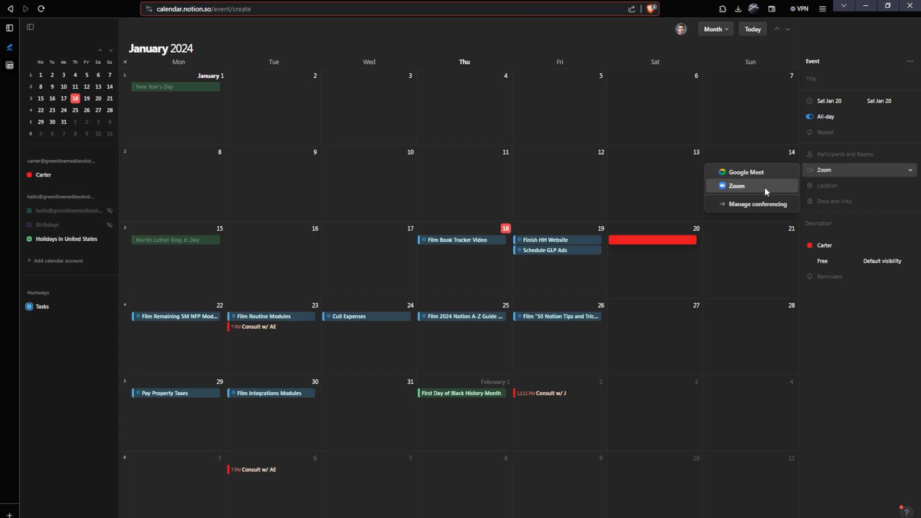
left_click(735, 185)
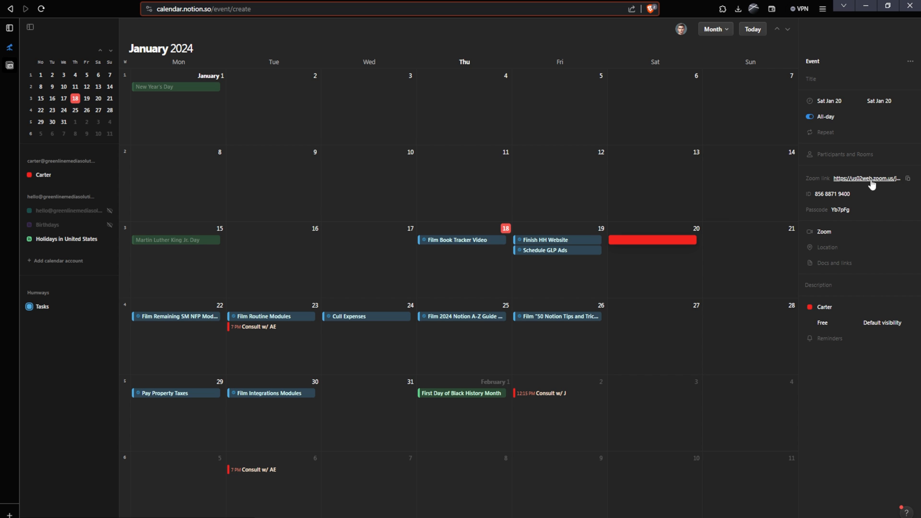
left_click(858, 80)
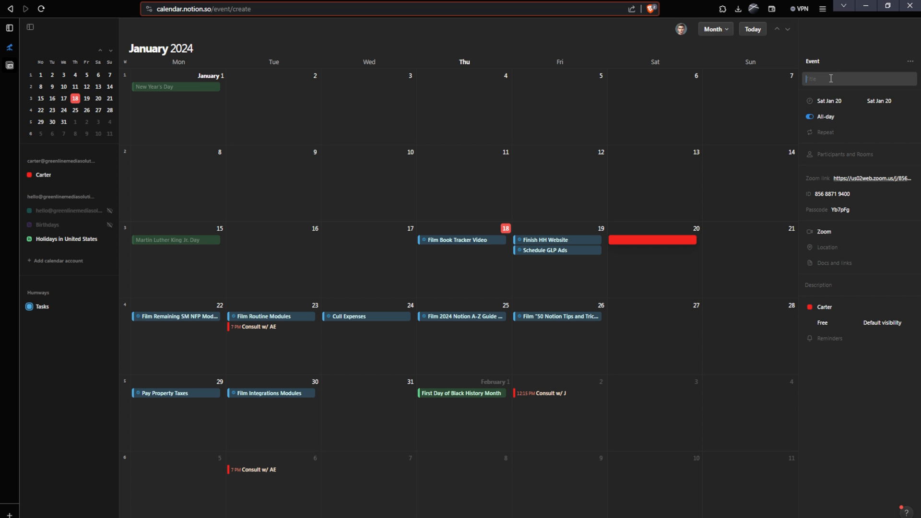
Step: Title the Jan 20 Zoom event 'Meet with John' running 2:45–5:15 PM
type("Meet with John")
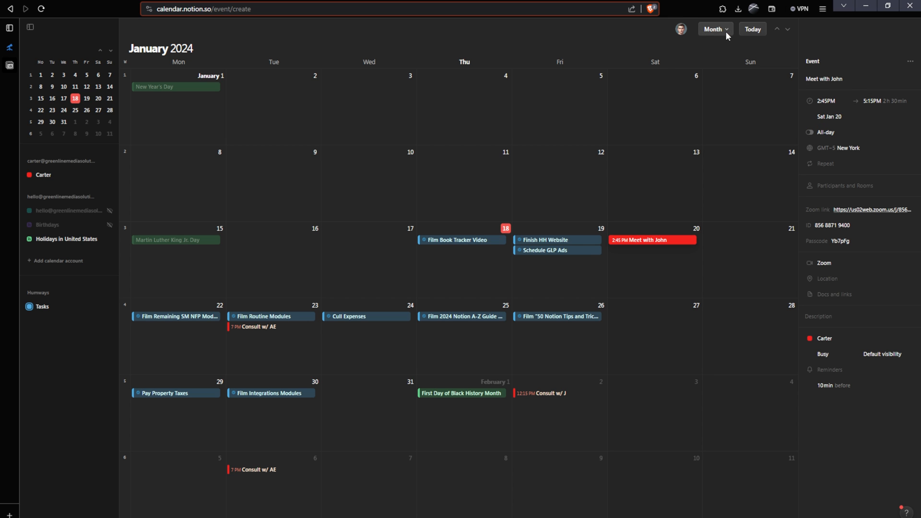
left_click(713, 28)
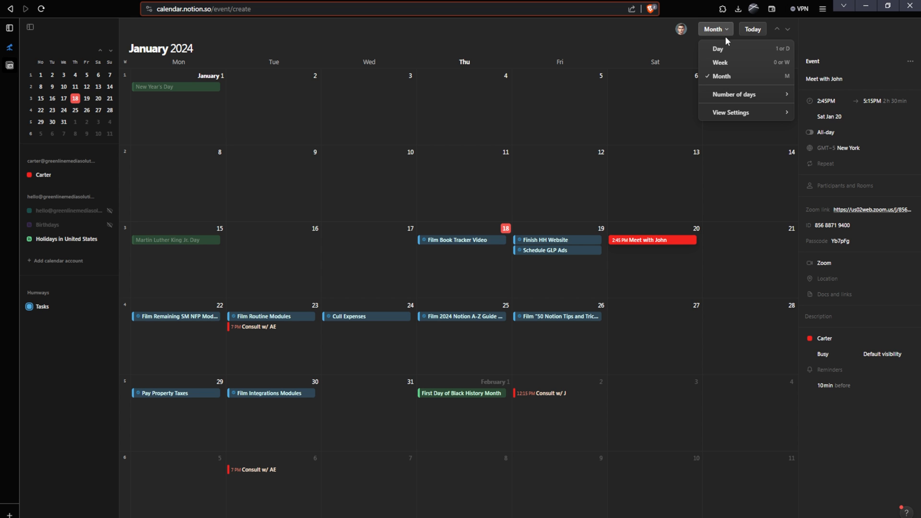
Step: In Day view for Sat Jan 20, move Meet with John to 5–6:15 PM
left_click(718, 48)
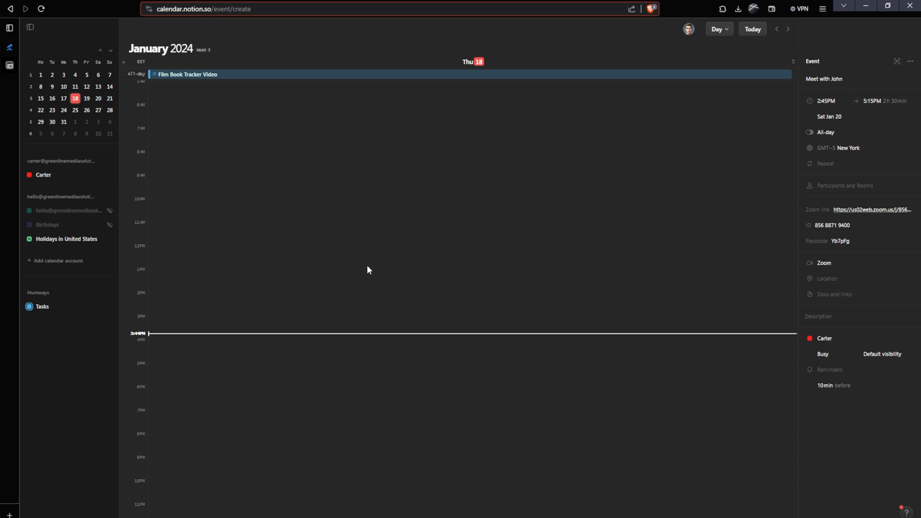
mouse_move(579, 72)
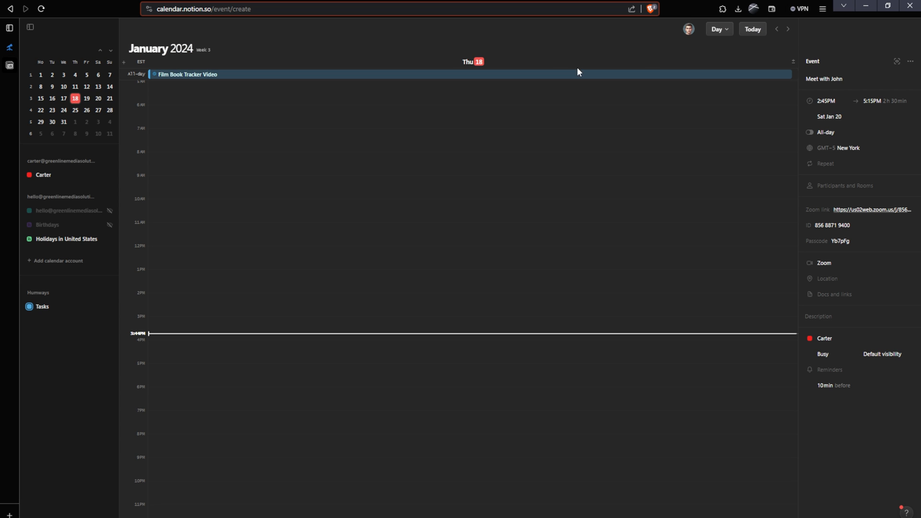
left_click(786, 29)
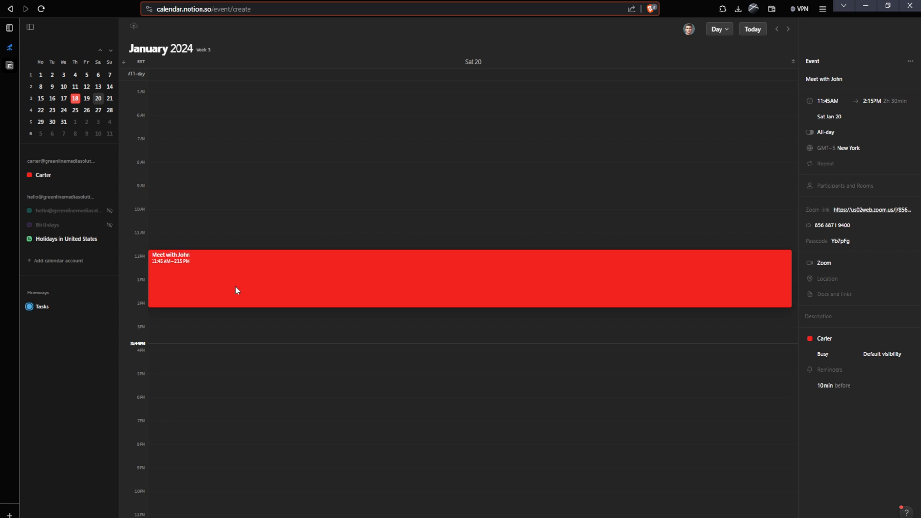
left_click_drag(235, 288, 235, 405)
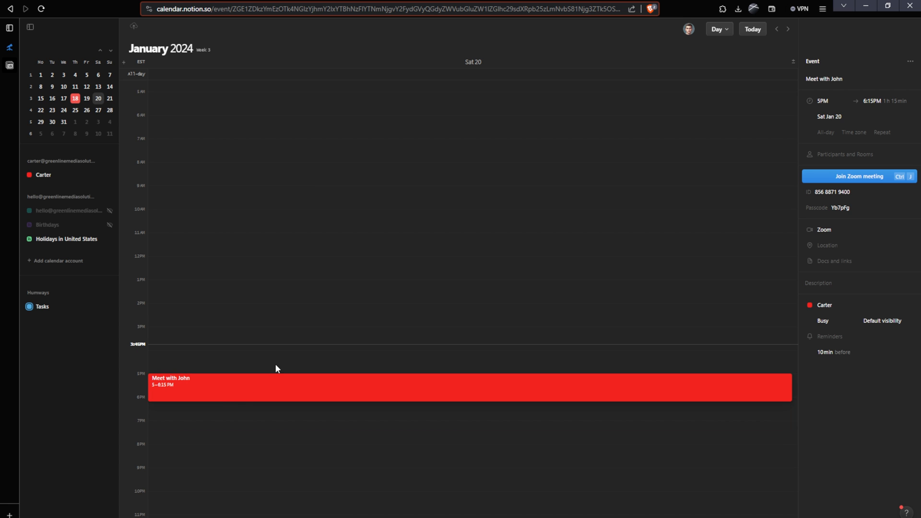
mouse_move(278, 399)
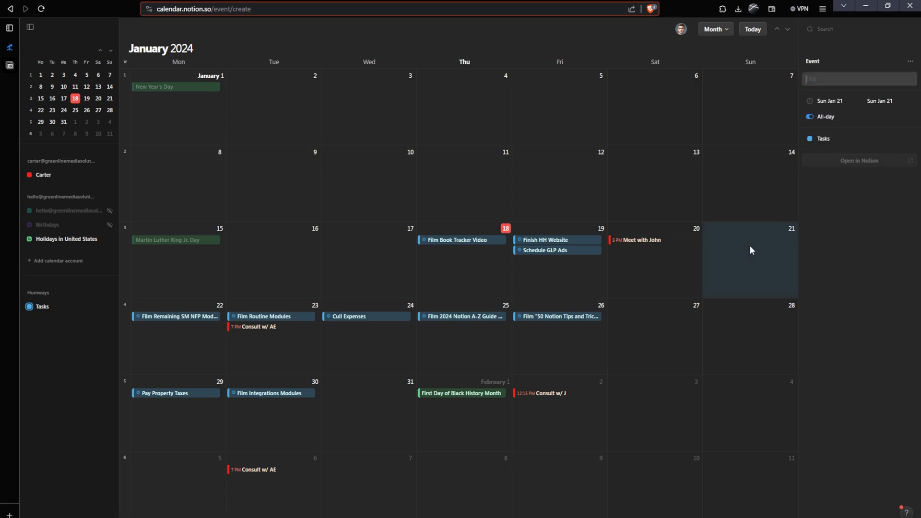
Step: Start an all-day event on Sunday Jan 21 in the Carter calendar and open its Repeat choices
left_click(857, 138)
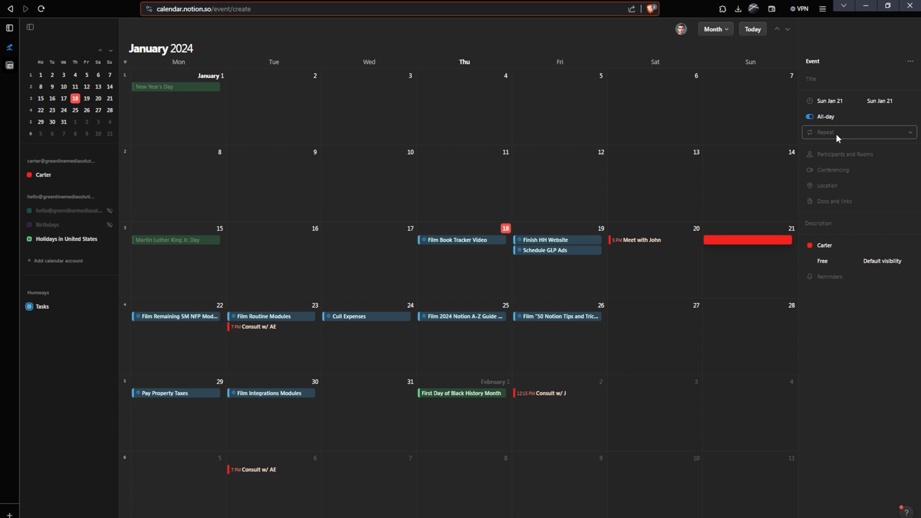
left_click(858, 132)
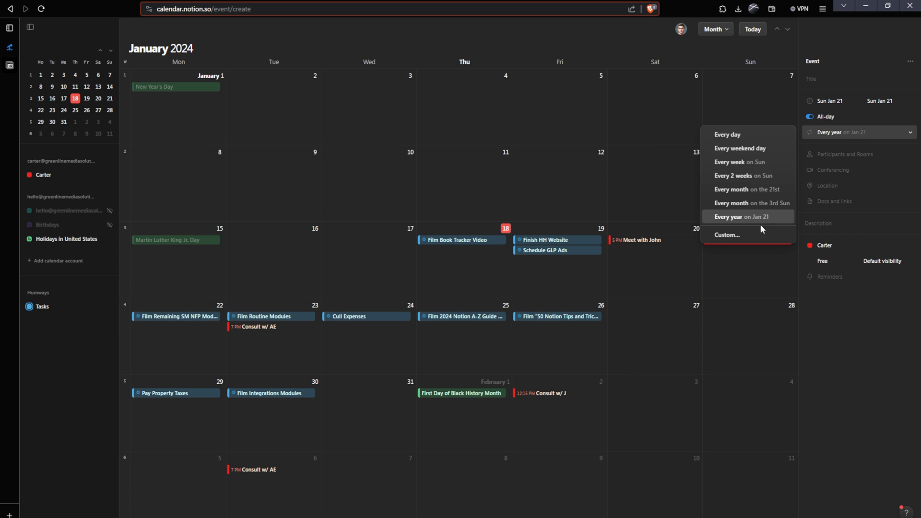
left_click(747, 189)
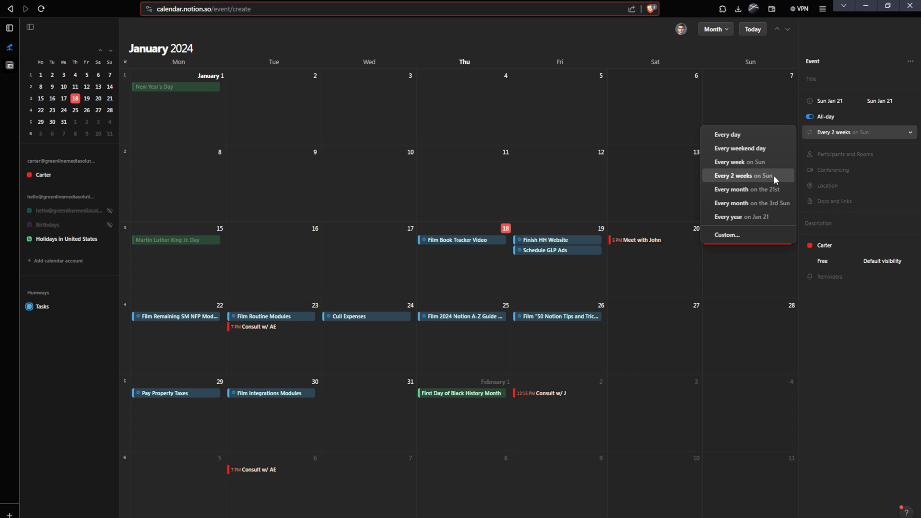
left_click(727, 234)
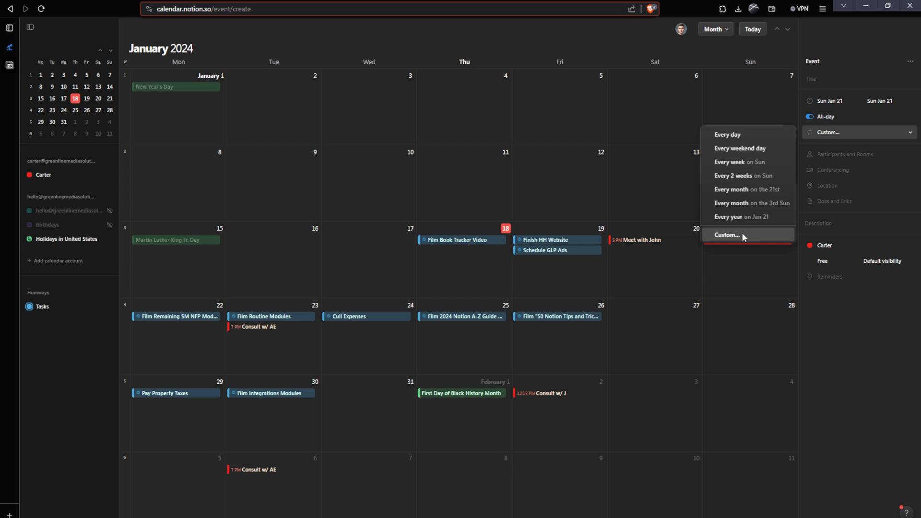
Step: Set a custom repeat of every 1 week on Sunday ending after 5 times
left_click(728, 235)
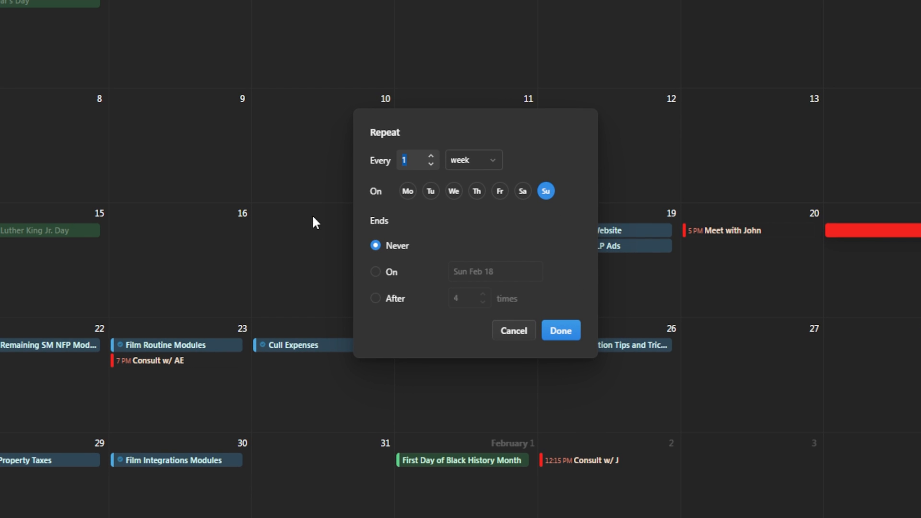
mouse_move(427, 127)
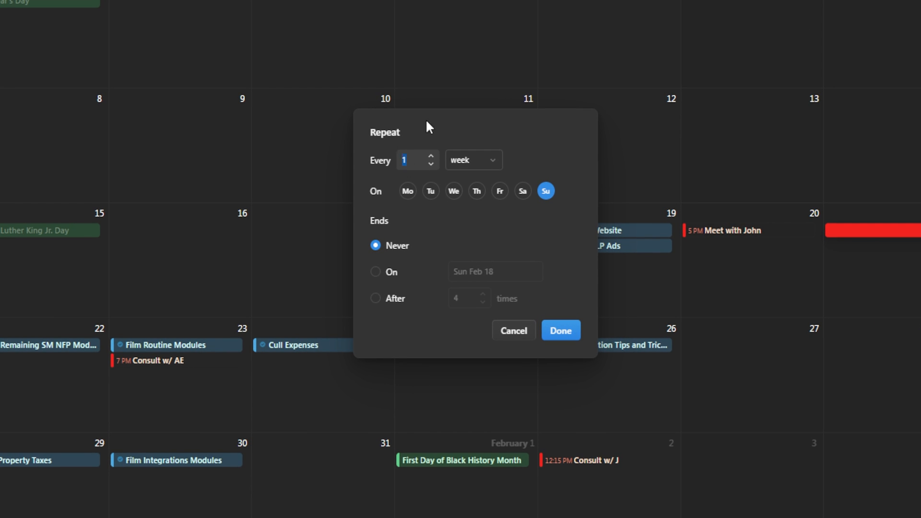
mouse_move(467, 151)
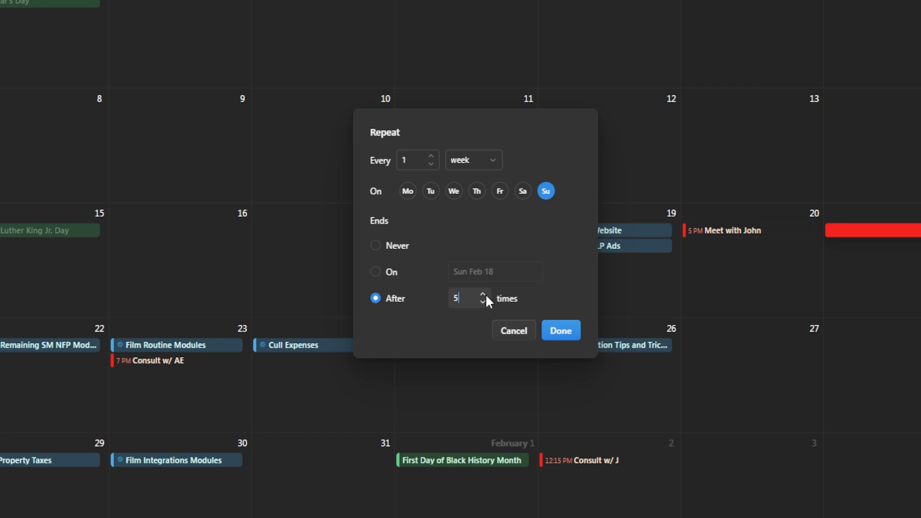
mouse_move(536, 320)
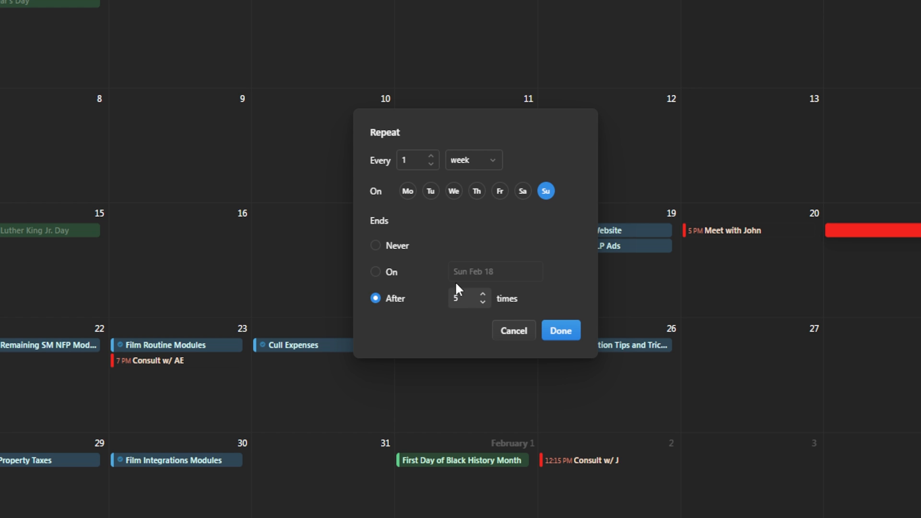
left_click(559, 330)
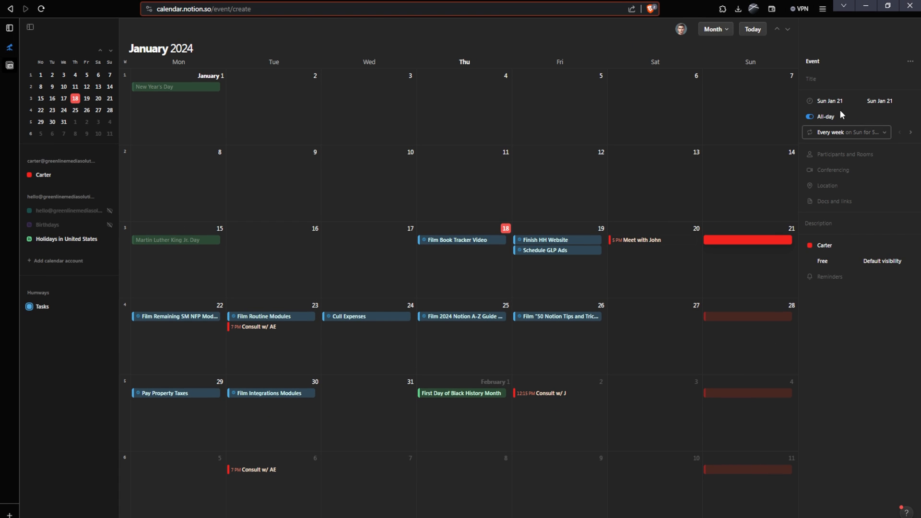
left_click(846, 78)
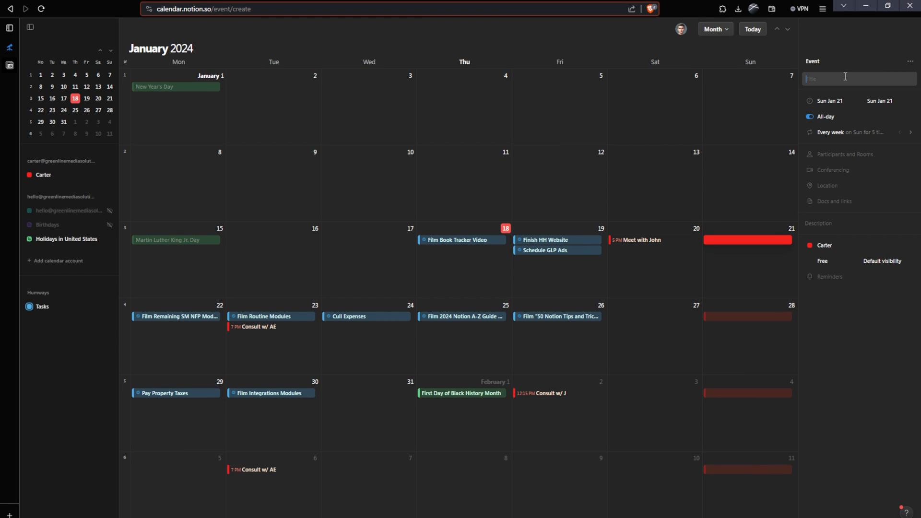